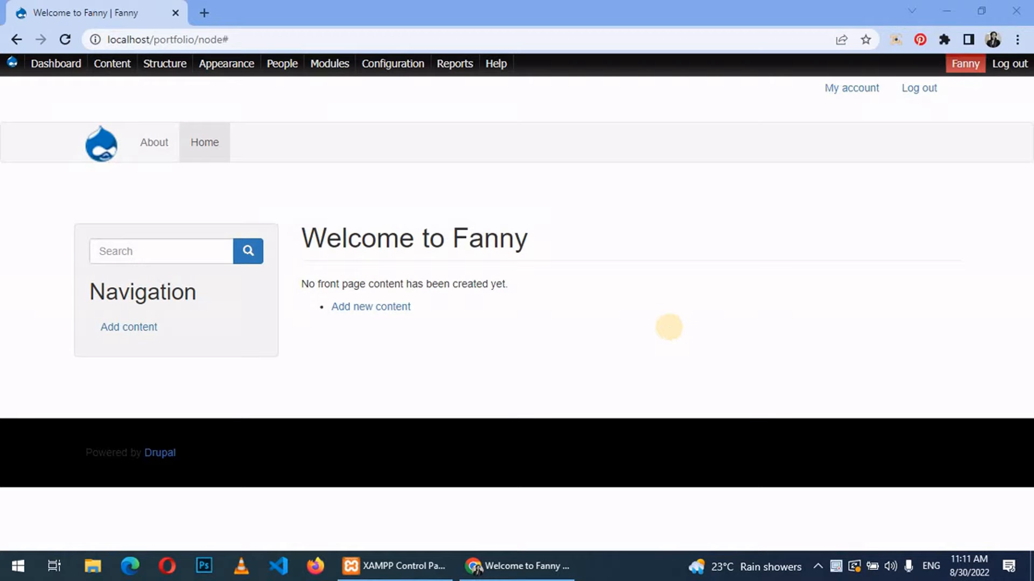
mouse_move(672, 335)
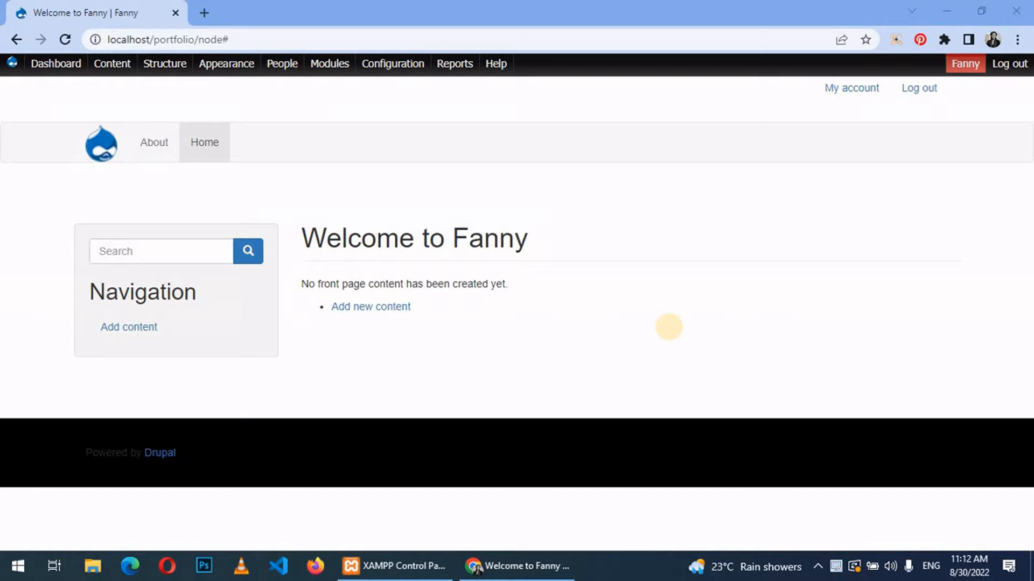
mouse_move(671, 335)
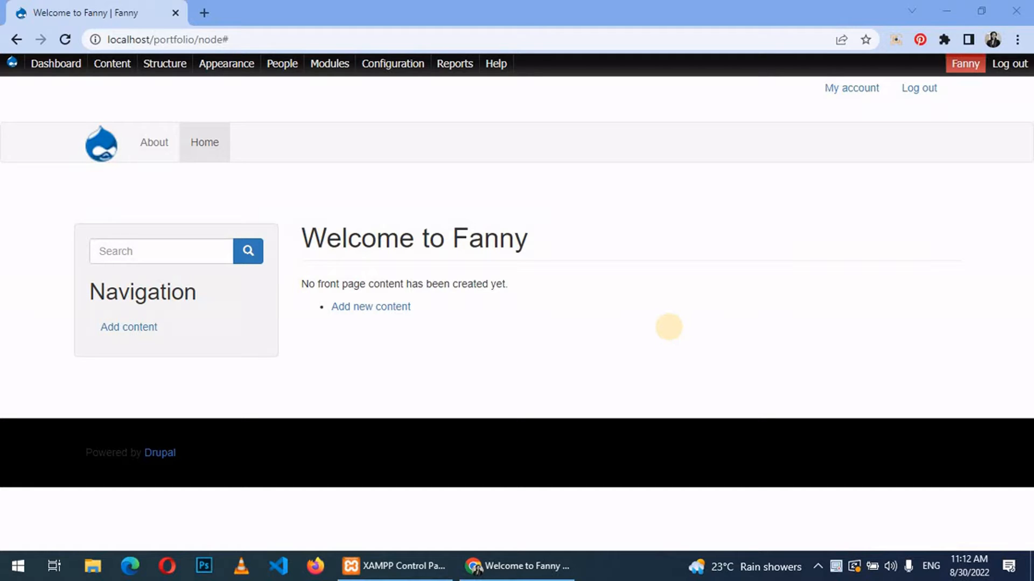
mouse_move(672, 333)
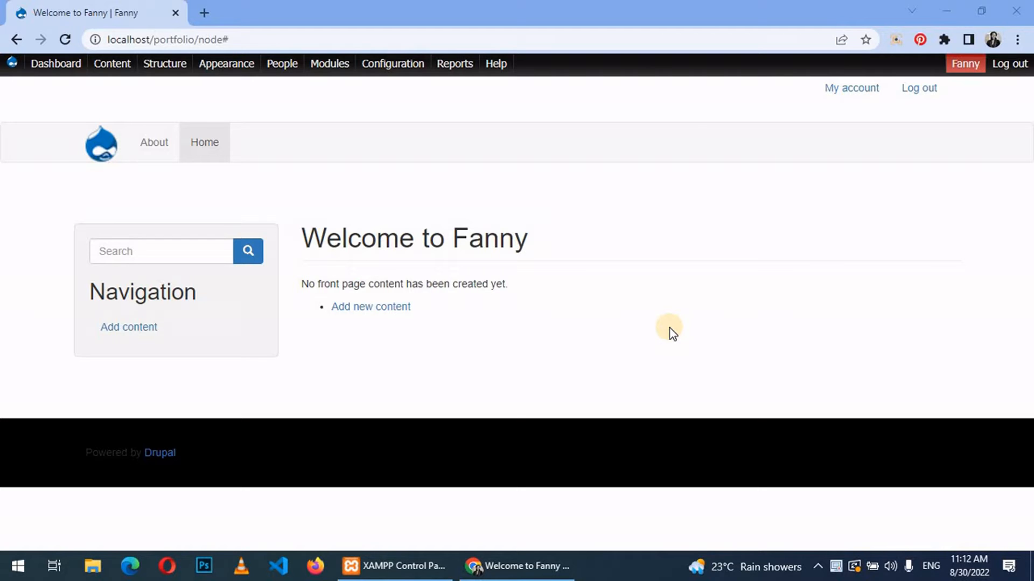
mouse_move(402, 183)
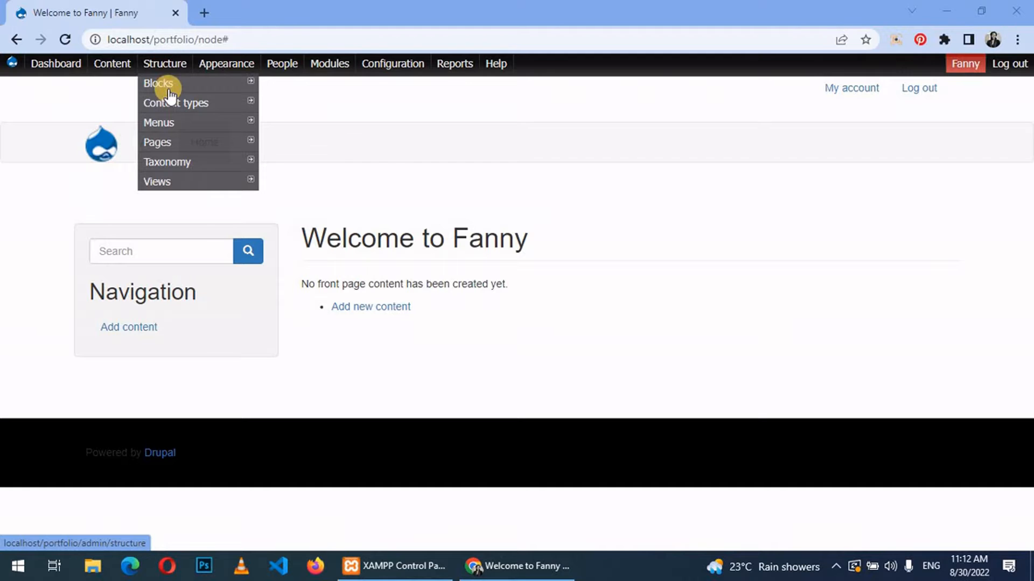
Go to Structure > Content types, which lists Article and Basic page.
click(176, 103)
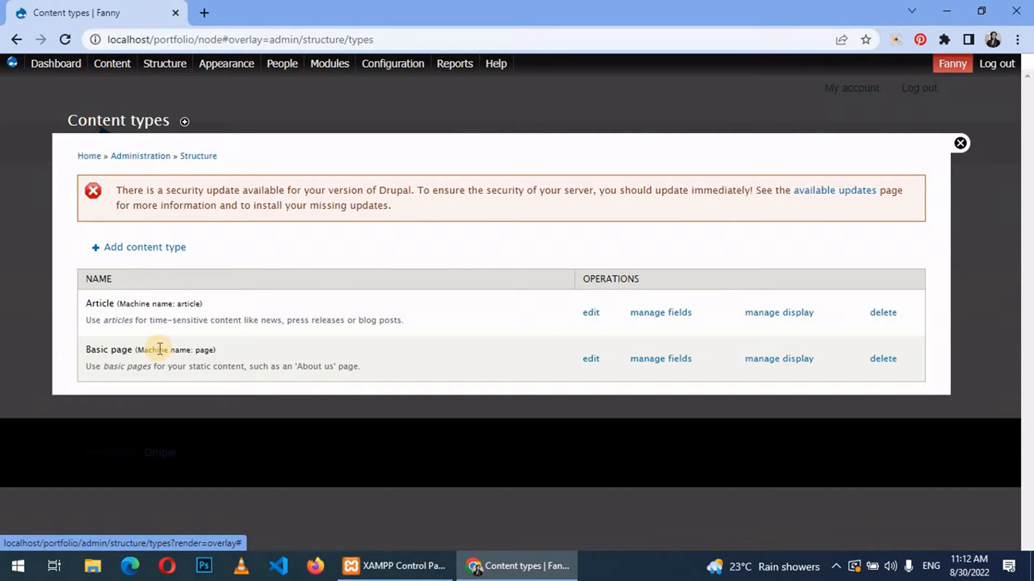
mouse_move(183, 306)
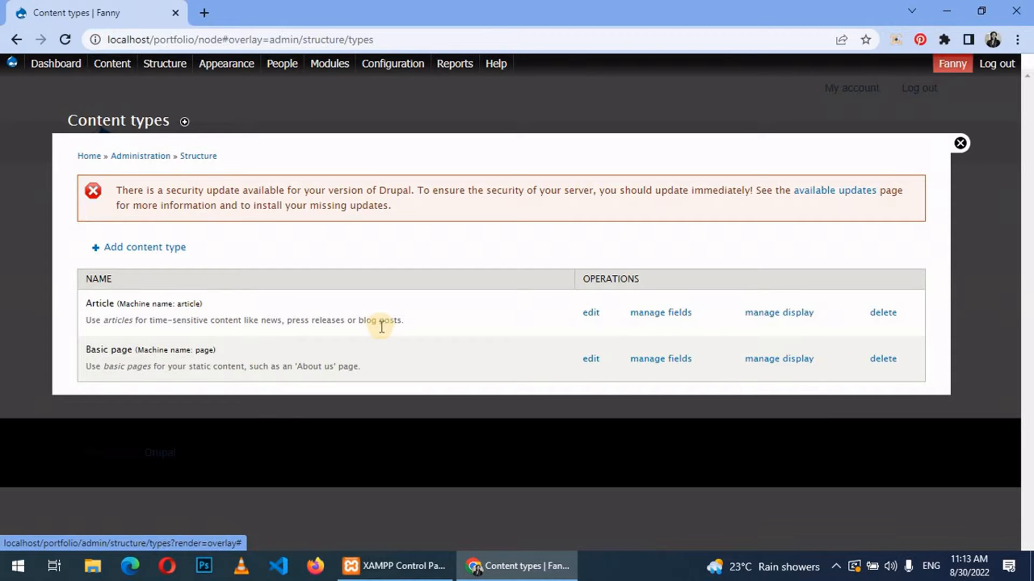
mouse_move(221, 366)
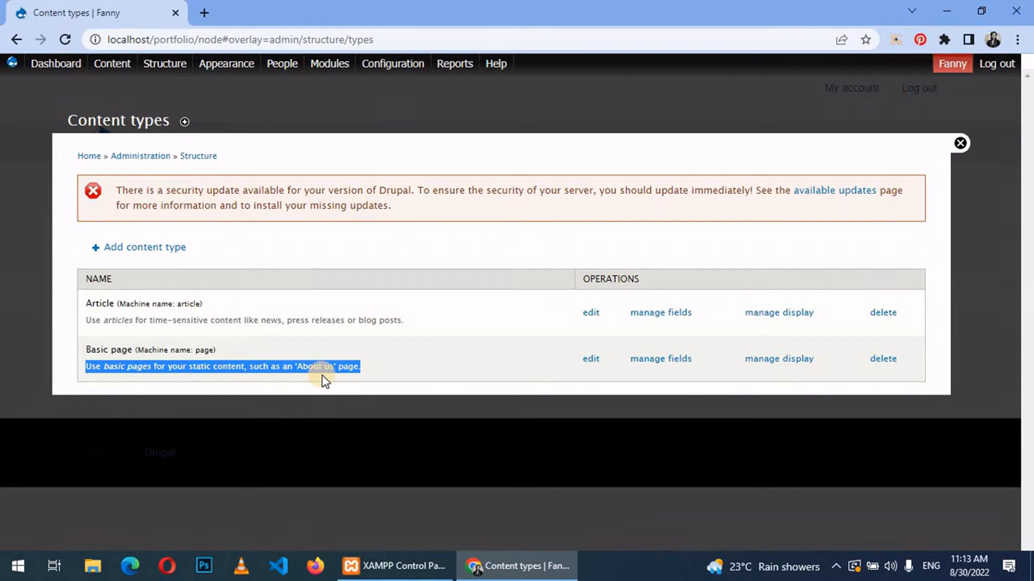
mouse_move(425, 378)
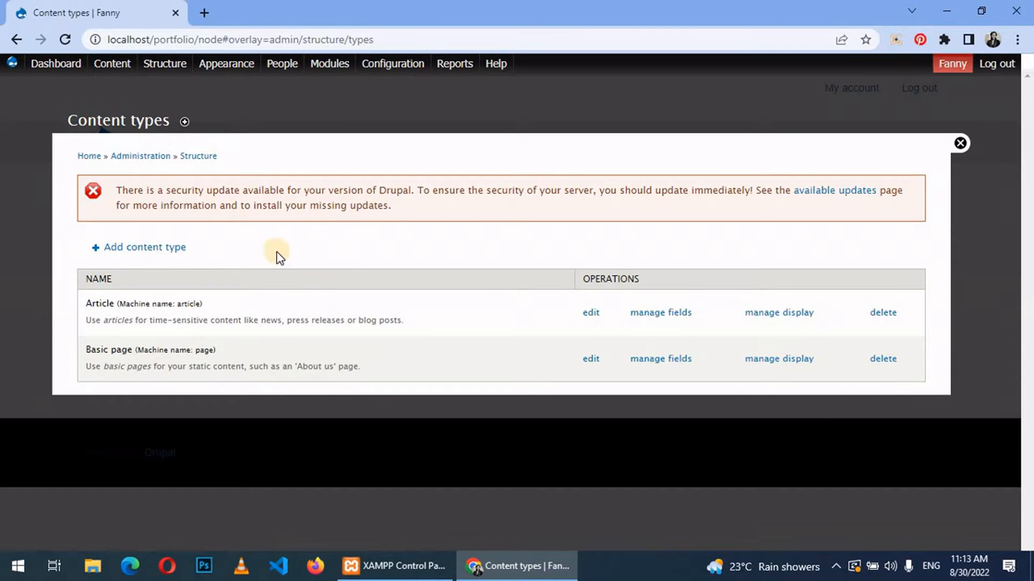
Start a new content type named 'Proects' with description 'all projects worked on'.
click(144, 247)
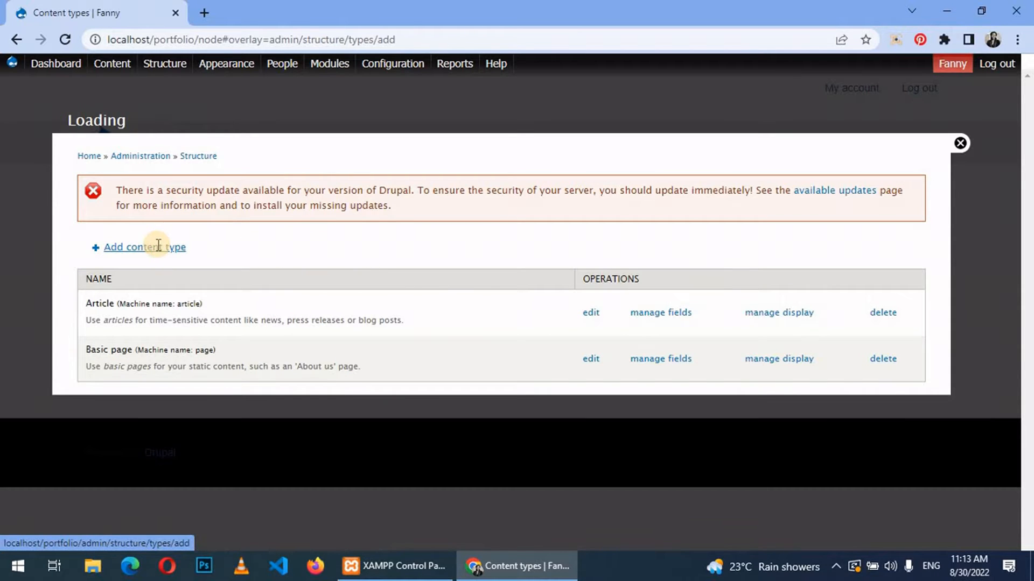
click(143, 247)
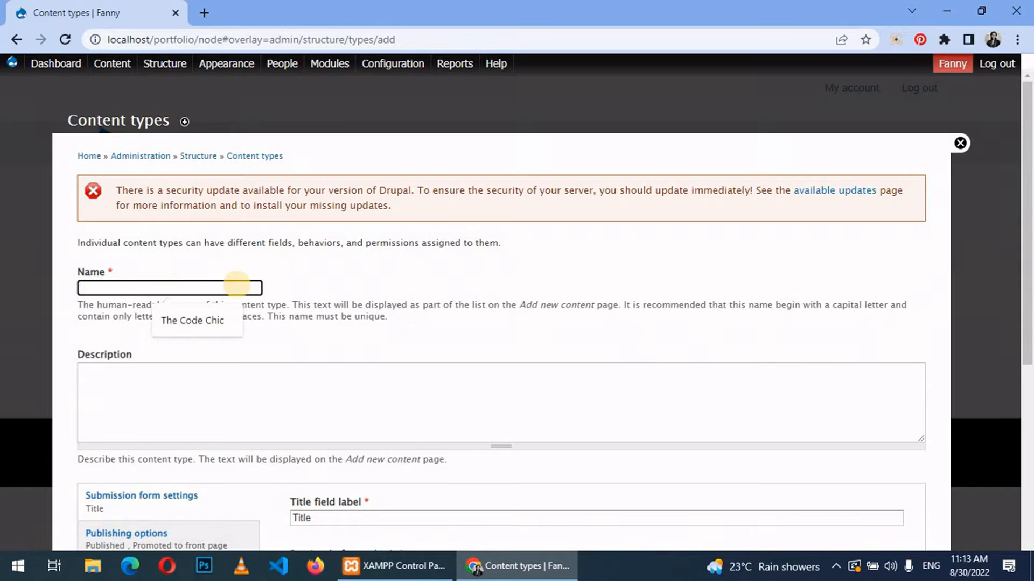
click(253, 409)
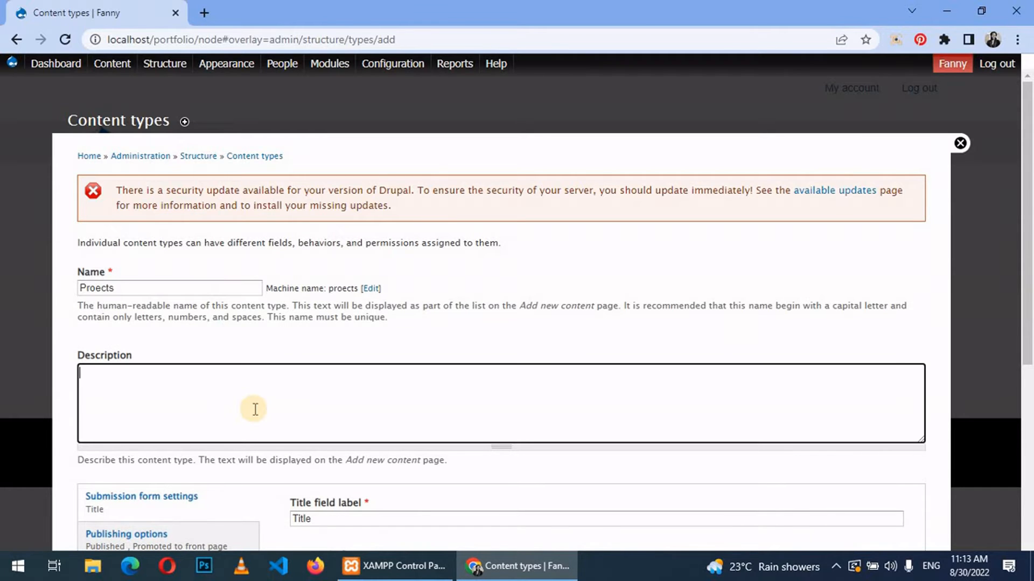
text(all projects worked on)
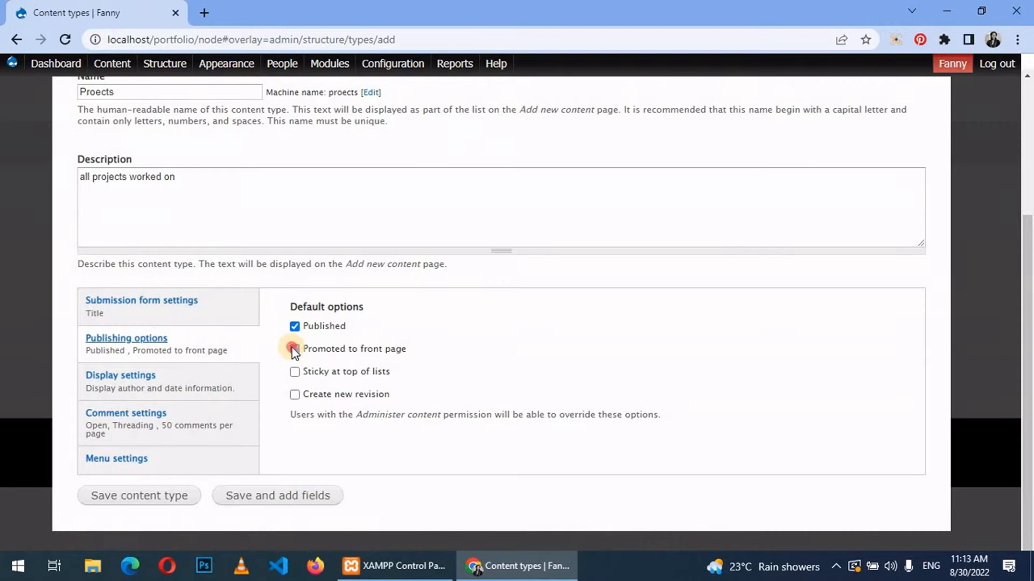
Turn off front-page promotion and author and date display for the new type.
click(295, 348)
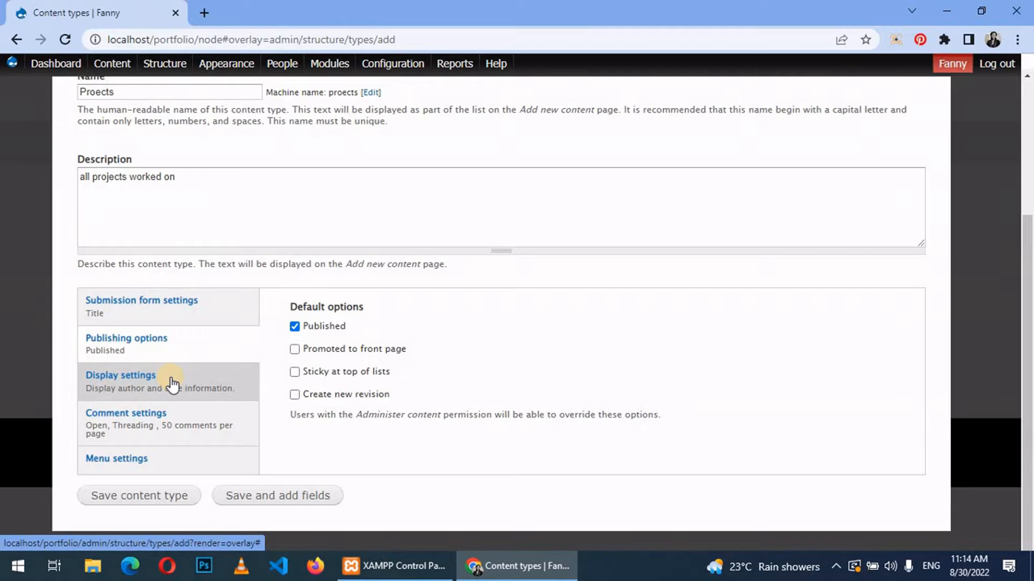
click(120, 375)
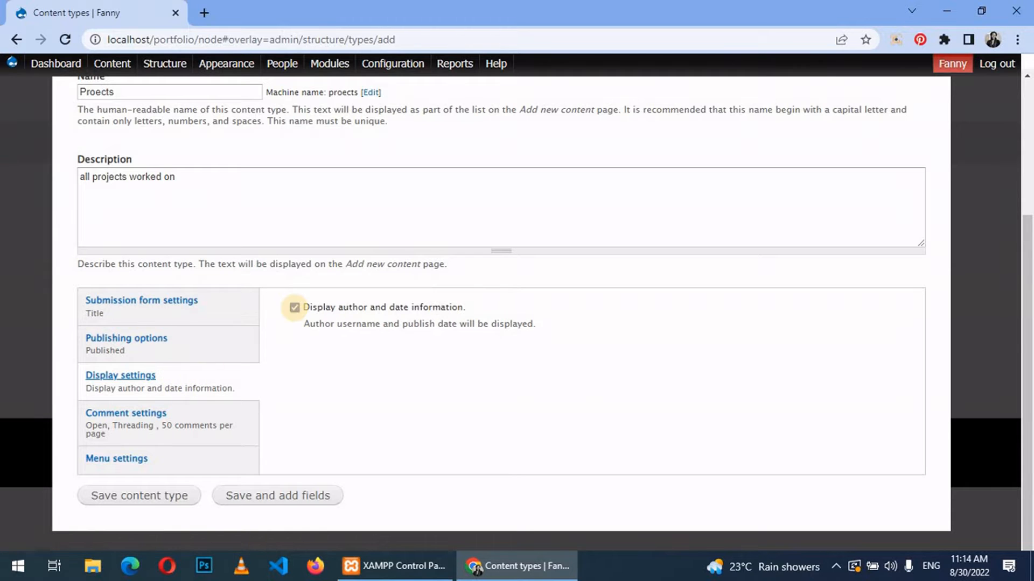
click(294, 307)
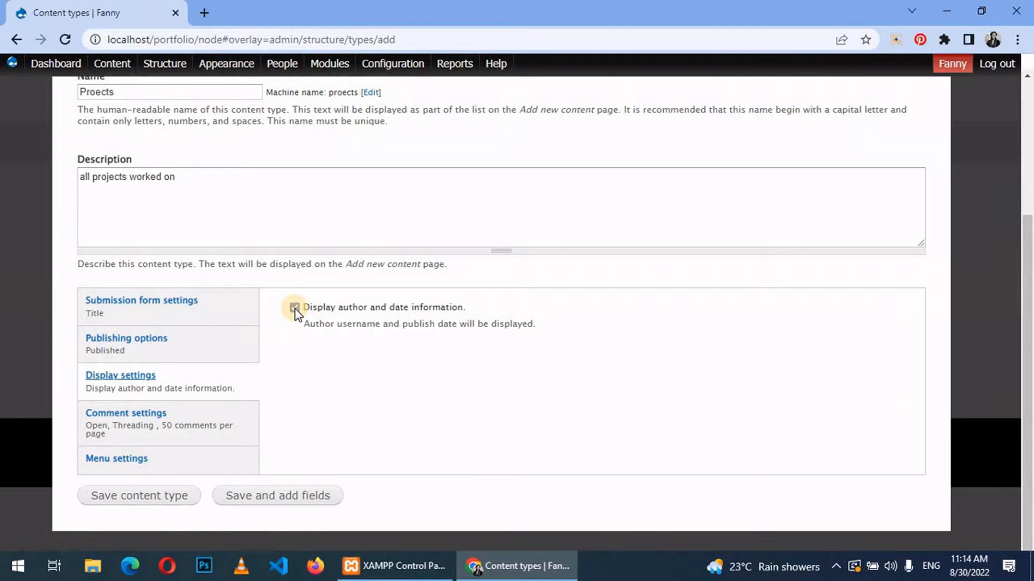
click(294, 307)
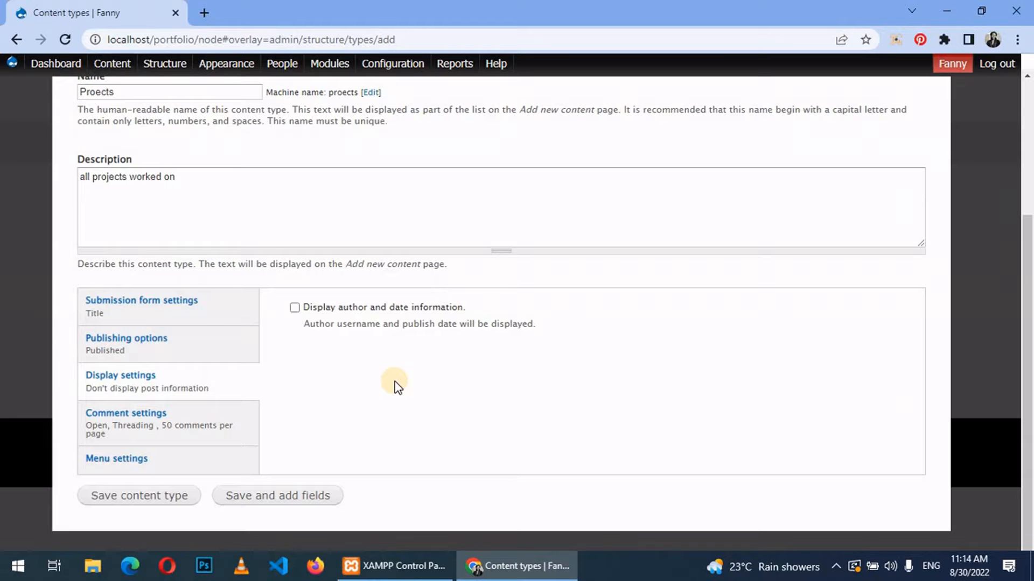
Set default comments to Closed and save the content type.
click(126, 413)
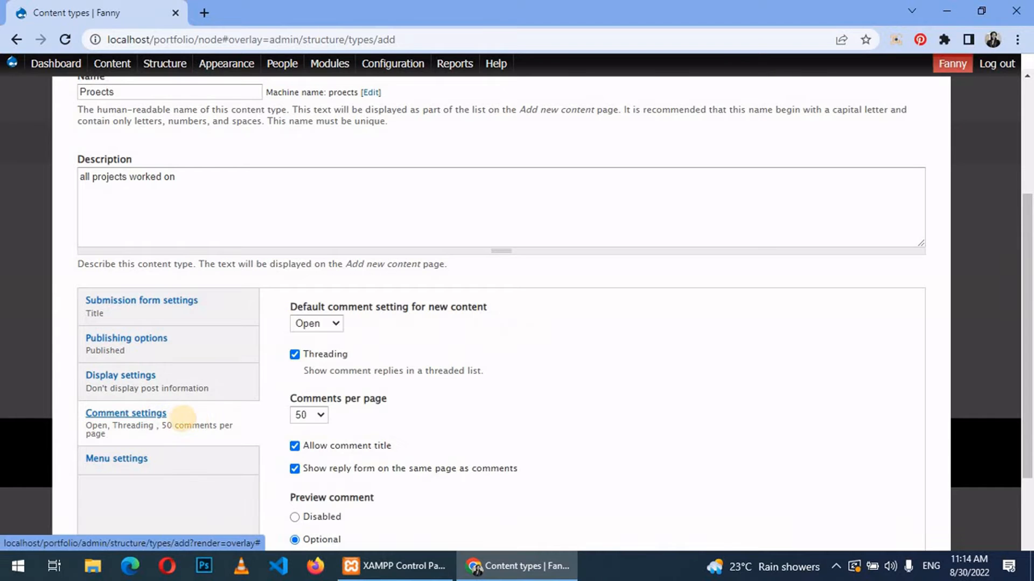
click(315, 323)
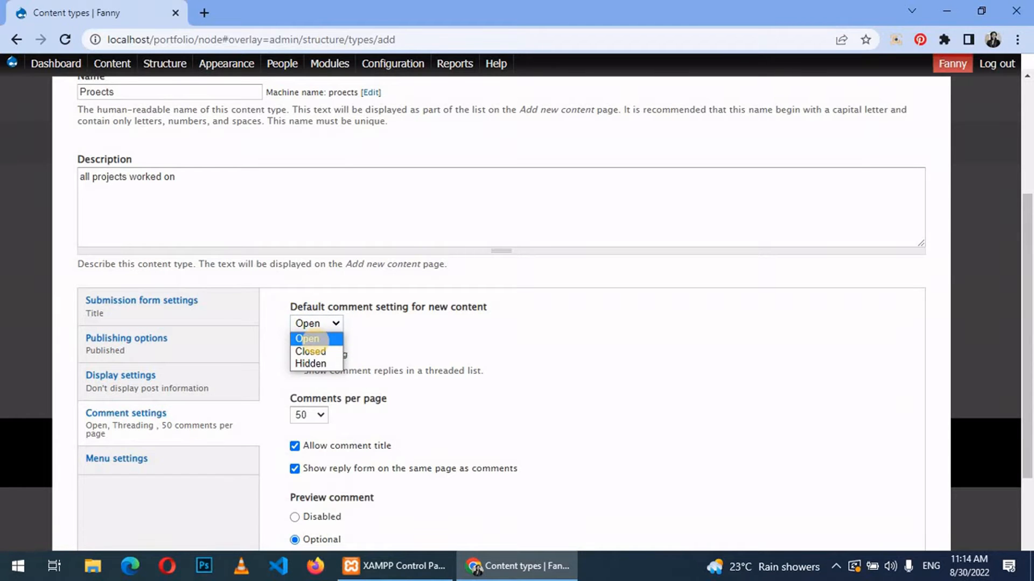
click(309, 350)
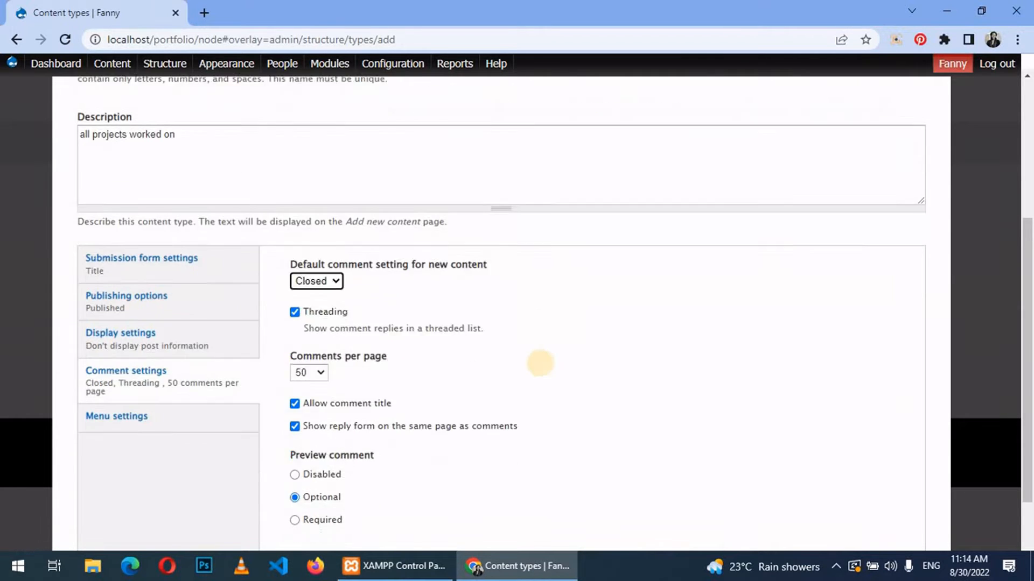
click(116, 416)
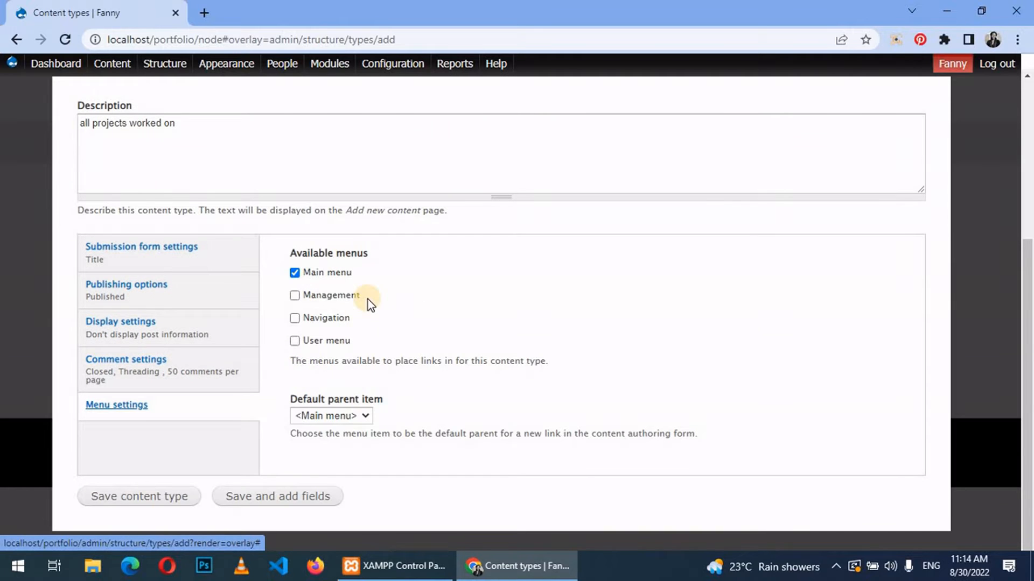
mouse_move(291, 504)
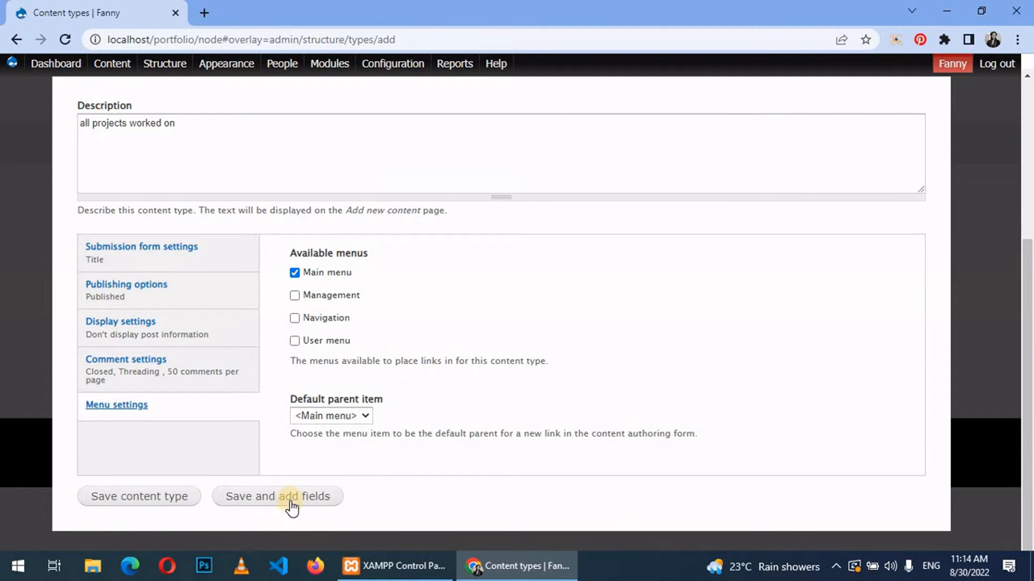
click(277, 496)
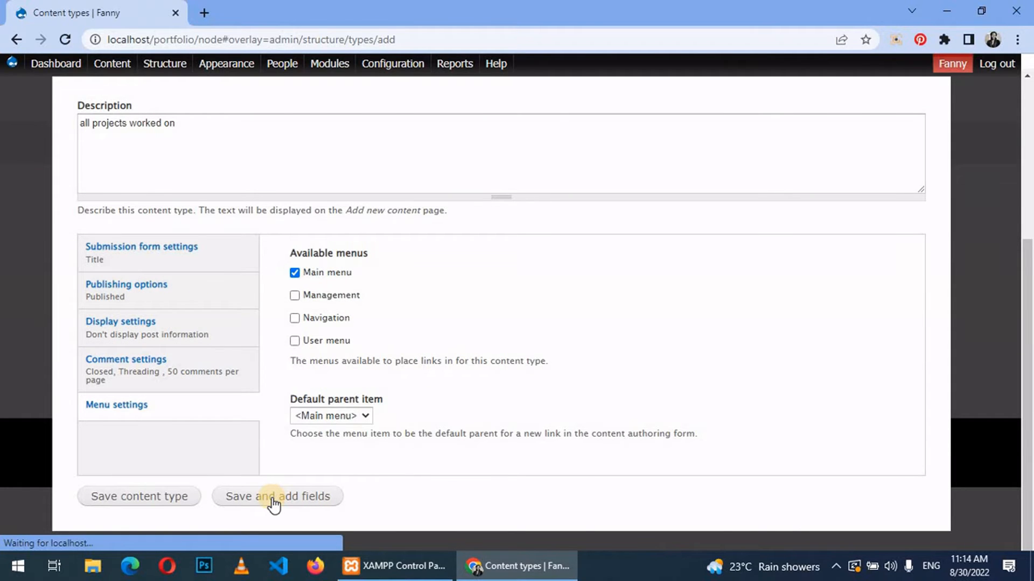
Add a new field labelled 'Image' of type Image to Proects.
click(277, 496)
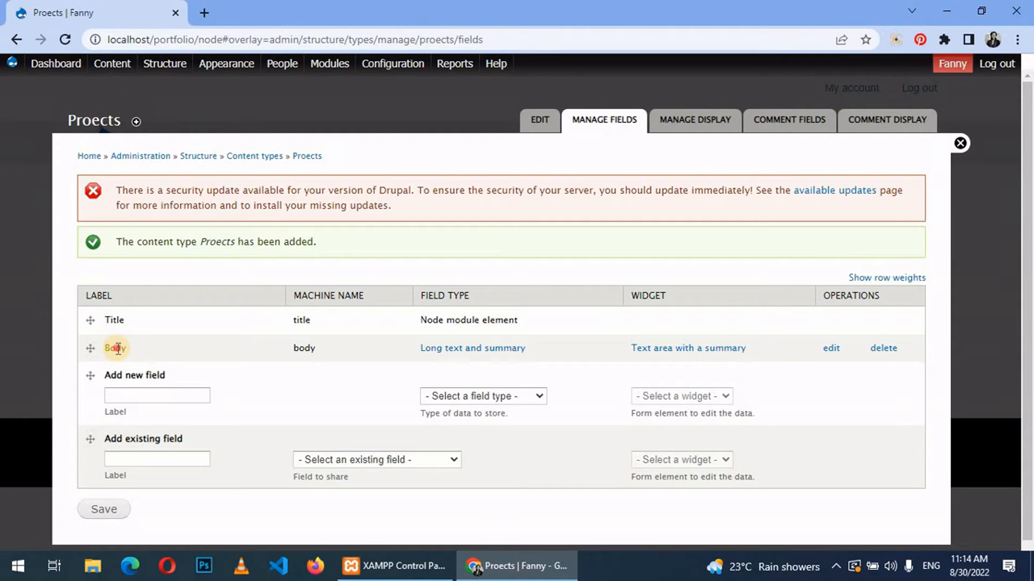
click(482, 396)
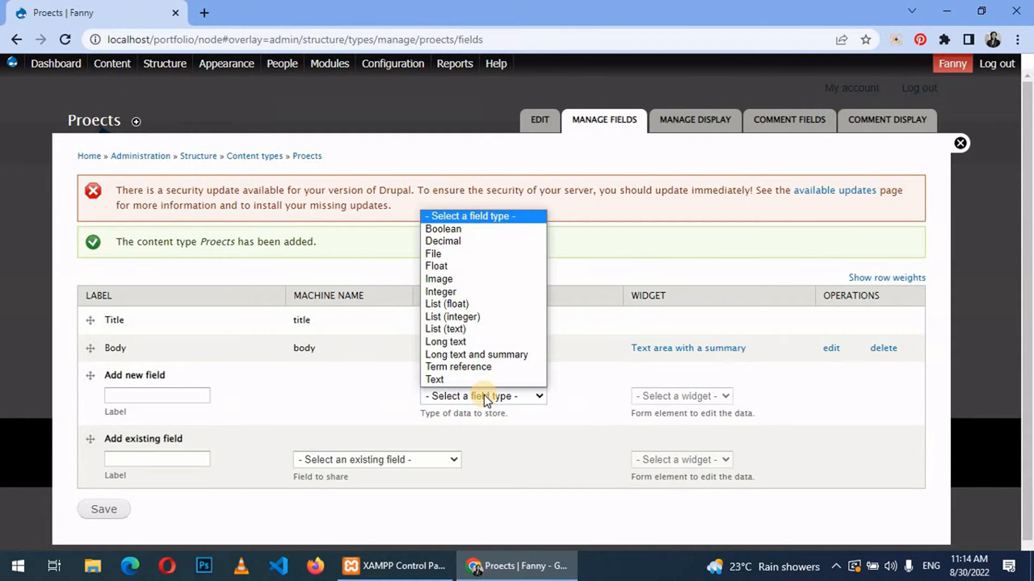
click(437, 278)
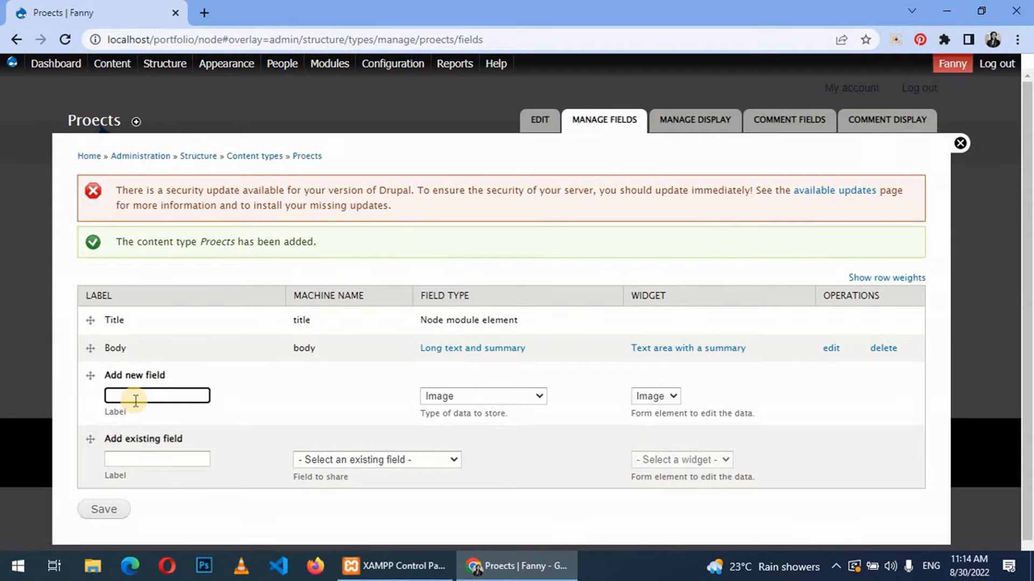
text(Image)
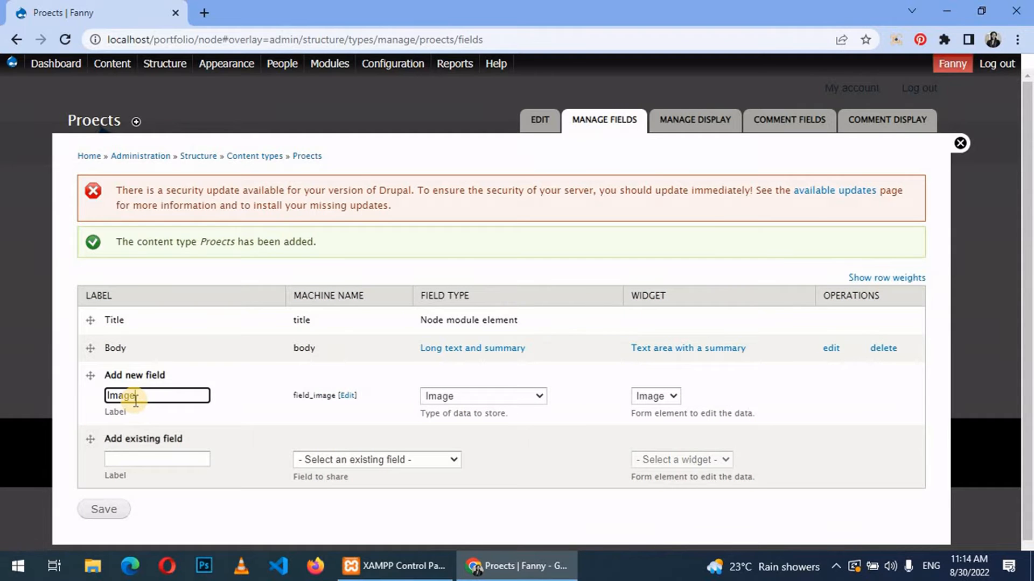
click(103, 509)
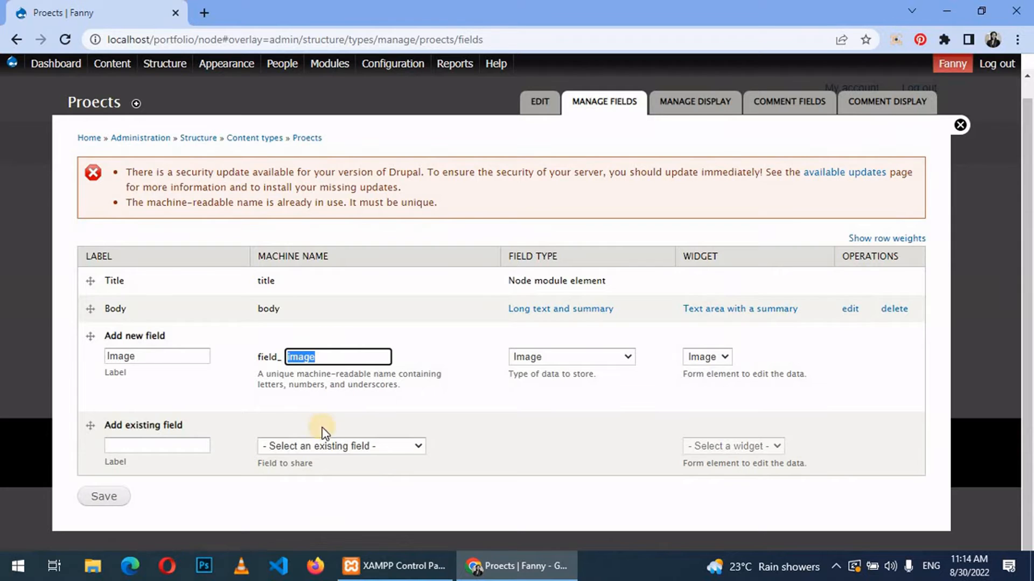
Reuse the existing field_image Image field instead and save it.
click(341, 445)
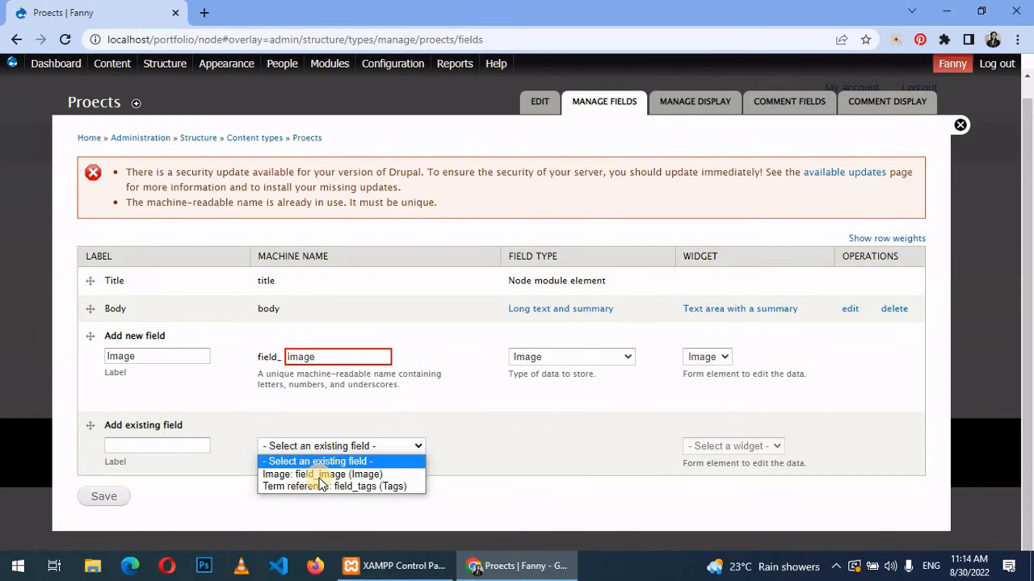
click(320, 474)
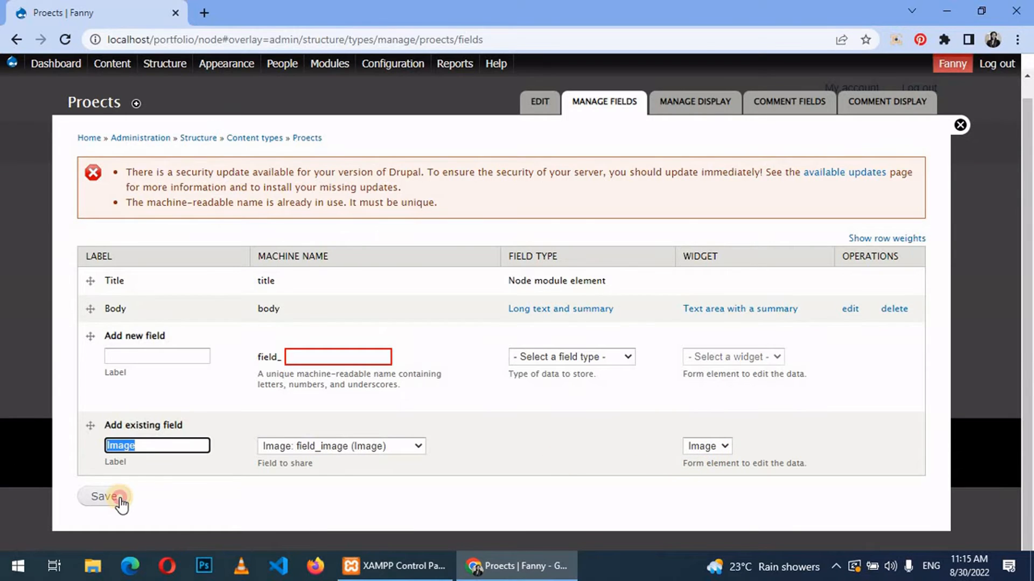
click(104, 496)
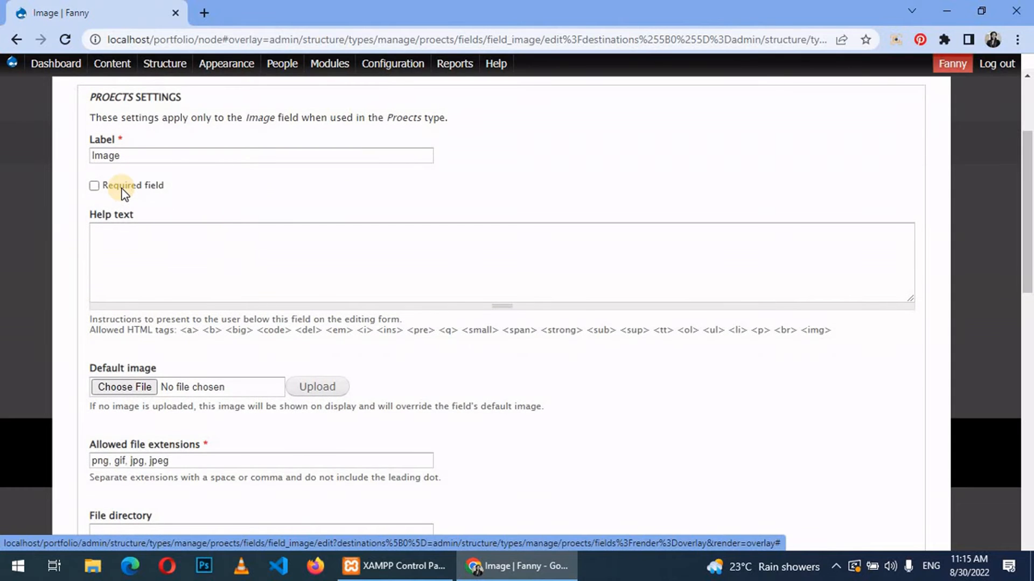
Set the Image field's file directory to 'proects' and save its settings.
scroll(down, 3)
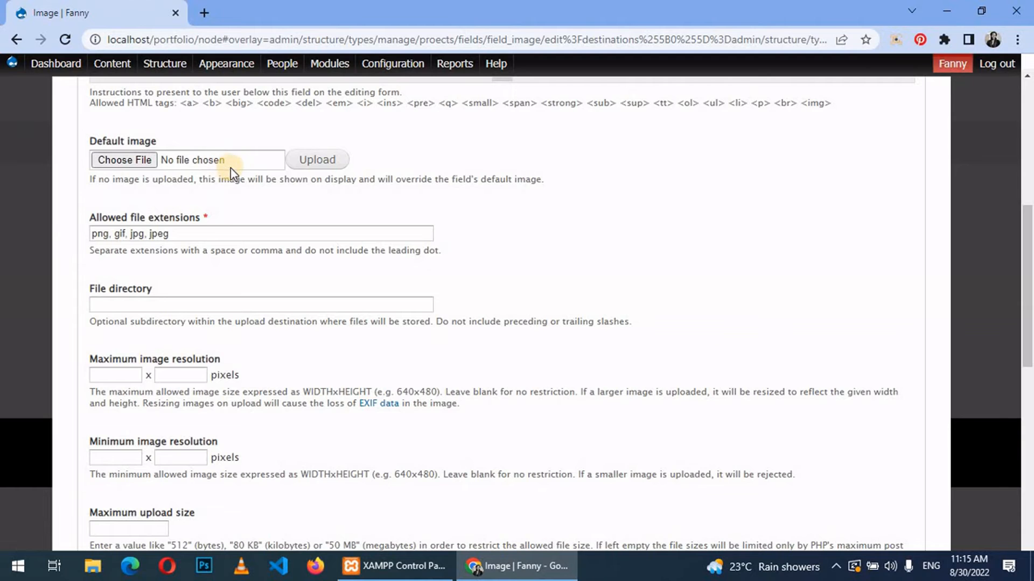
scroll(down, 3)
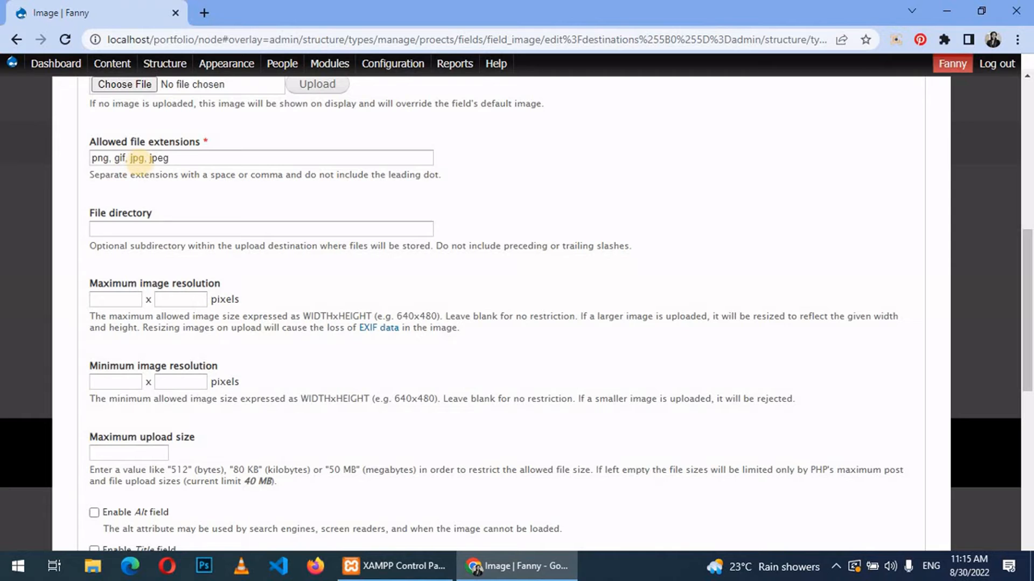
scroll(down, 3)
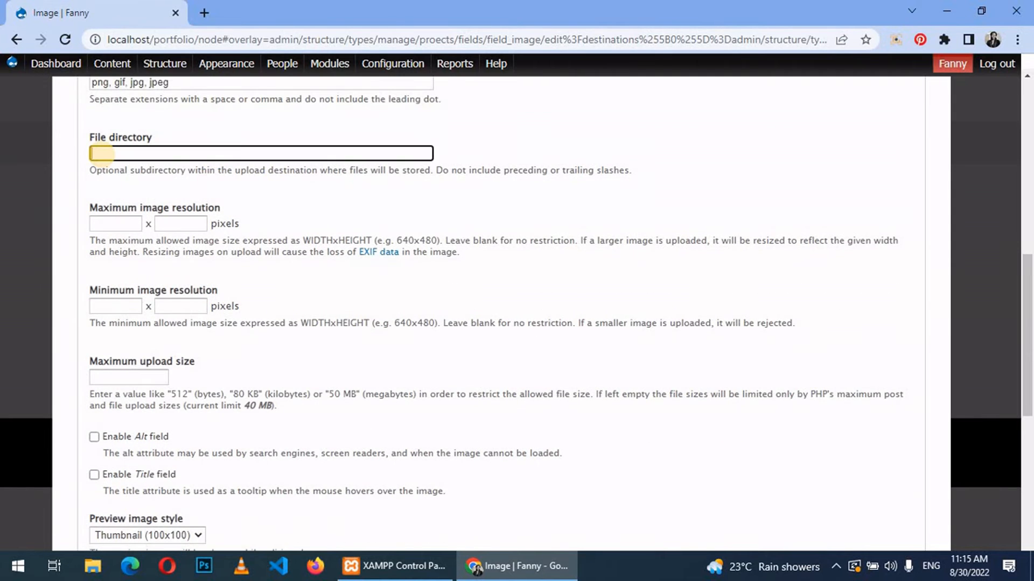
text(prt)
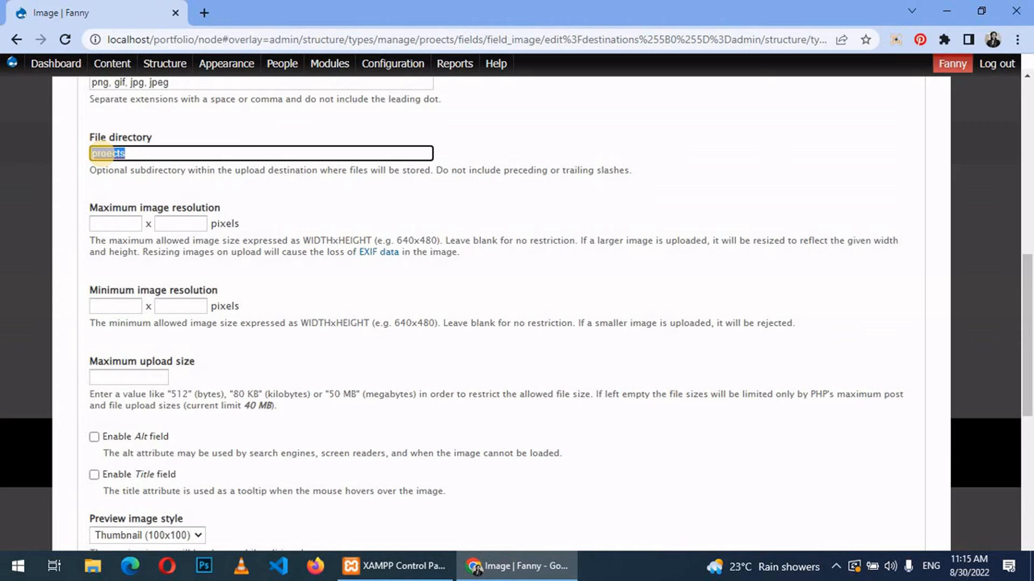
scroll(down, 3)
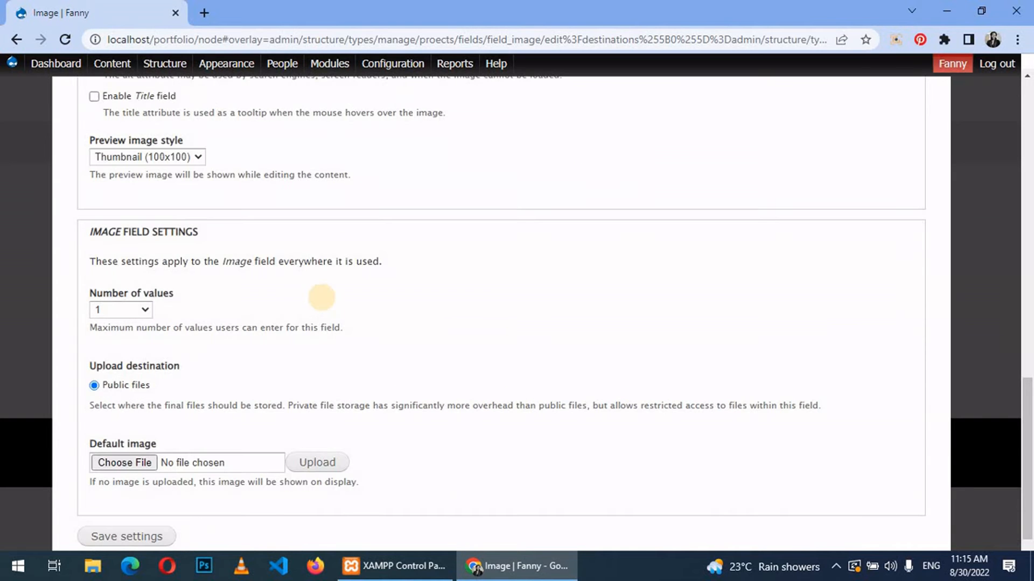
scroll(down, 3)
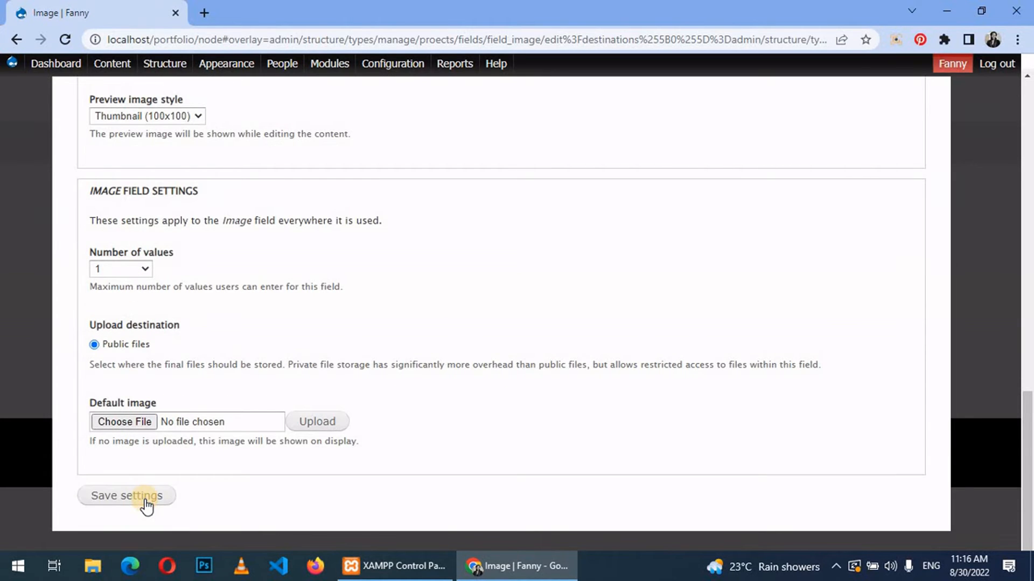
click(126, 495)
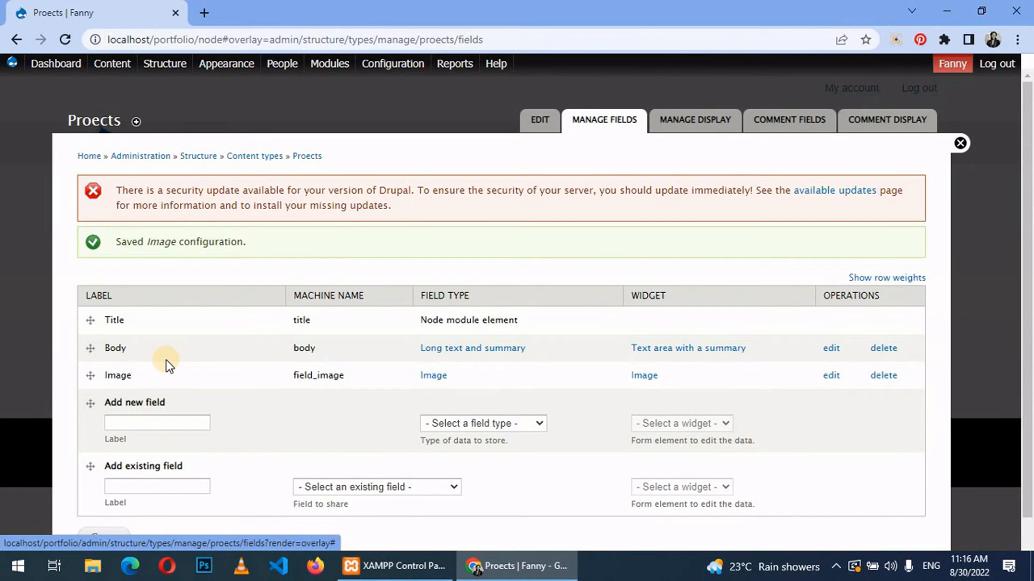
Rename the Proects content type to 'Projects' and save it.
scroll(down, 3)
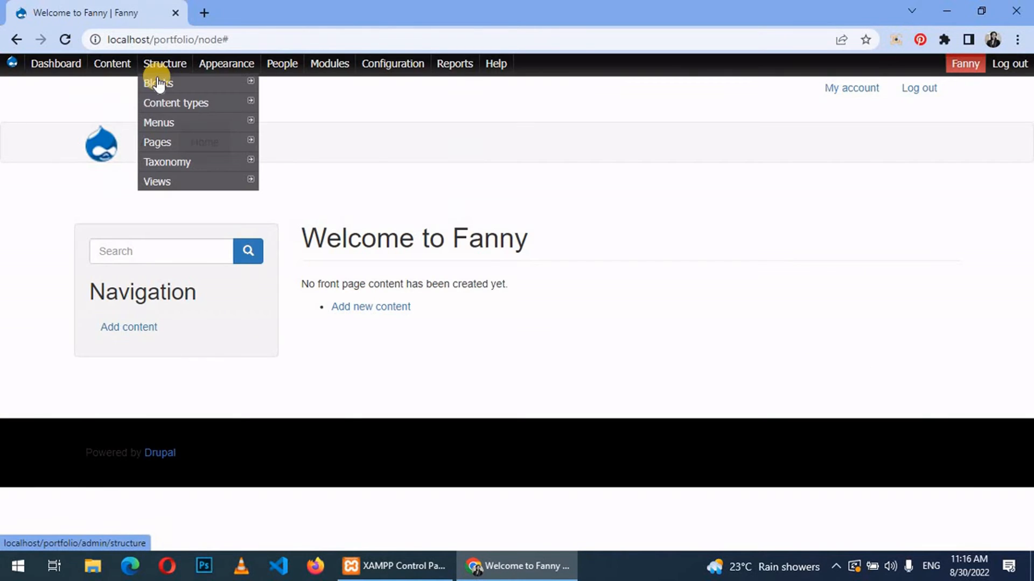
click(175, 103)
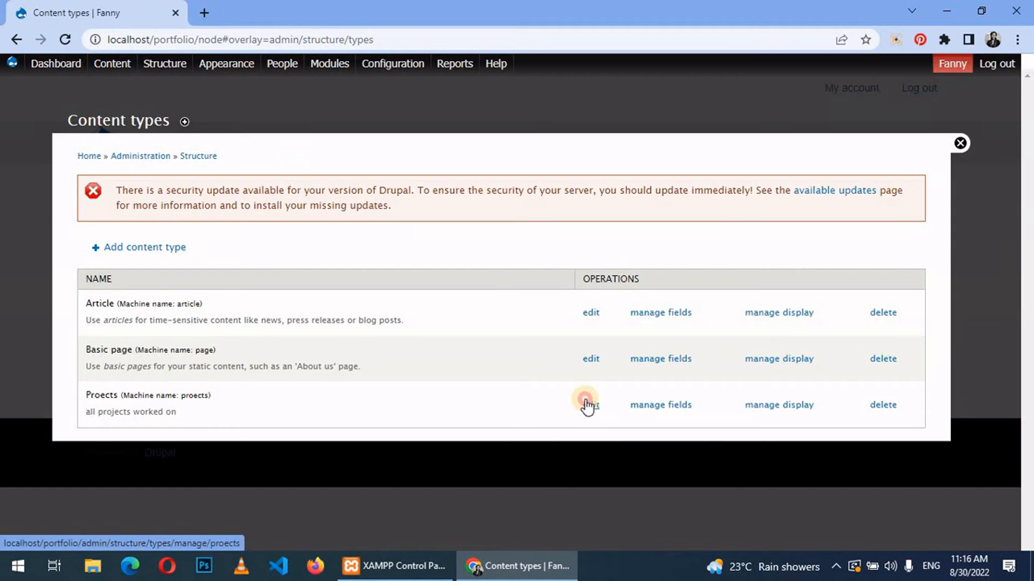
click(588, 404)
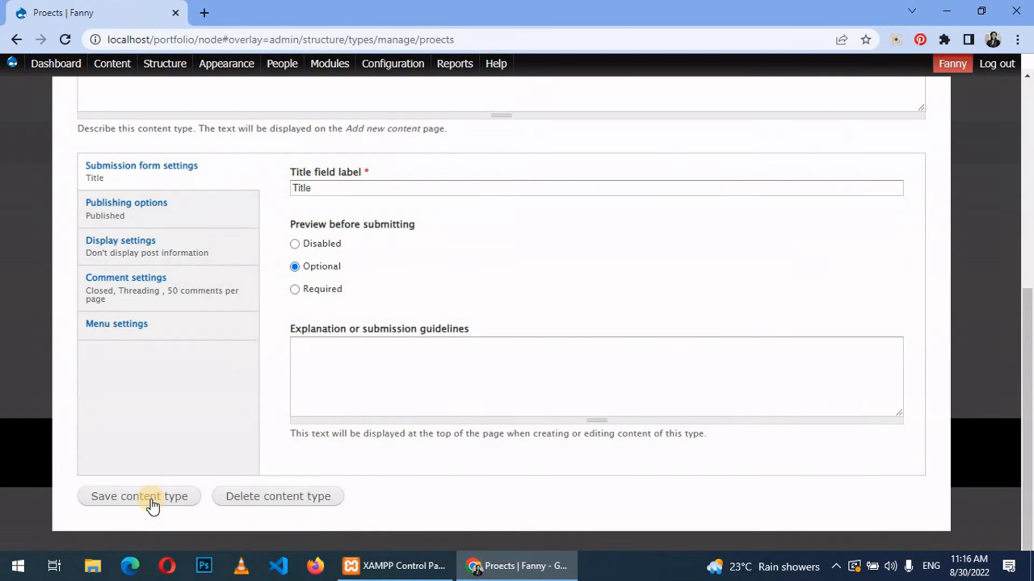
click(139, 496)
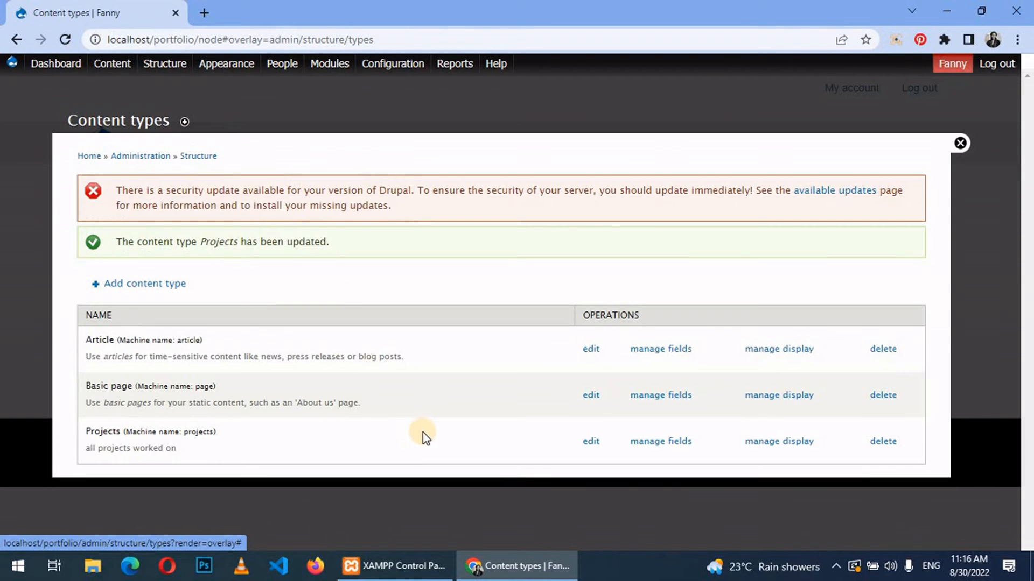
mouse_move(702, 445)
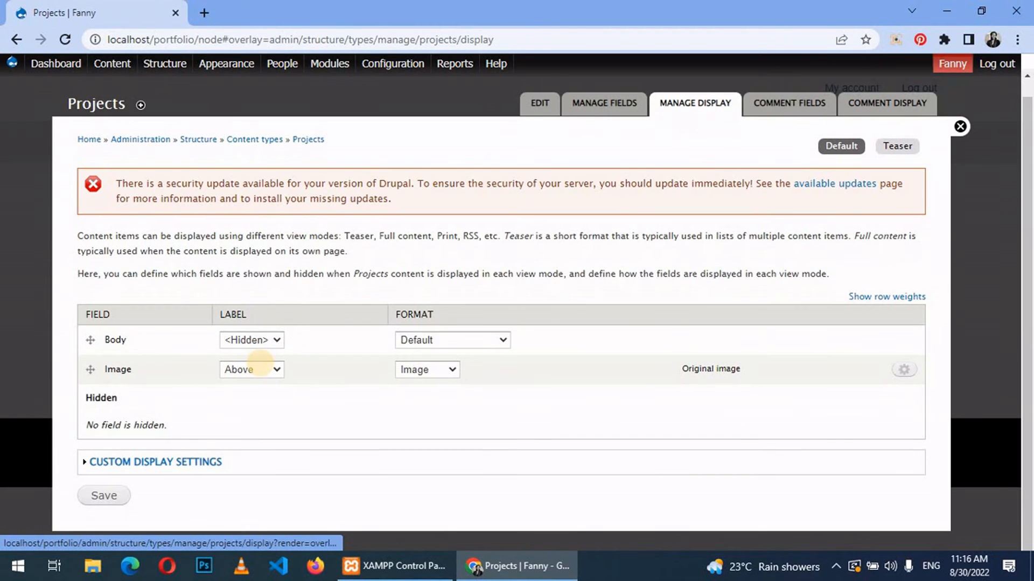
Set the Image label to Hidden on Projects' display and save.
click(250, 370)
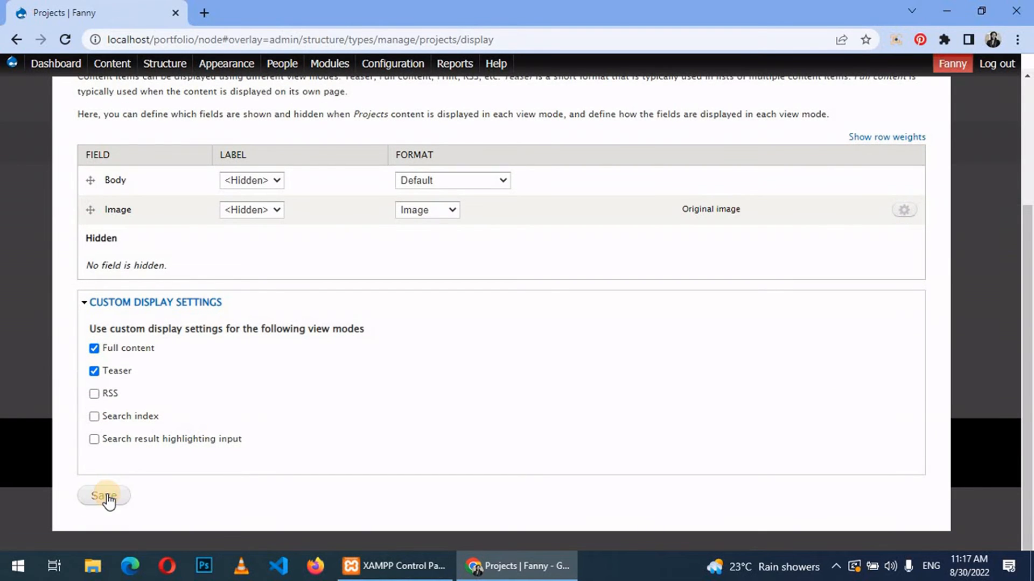
click(103, 495)
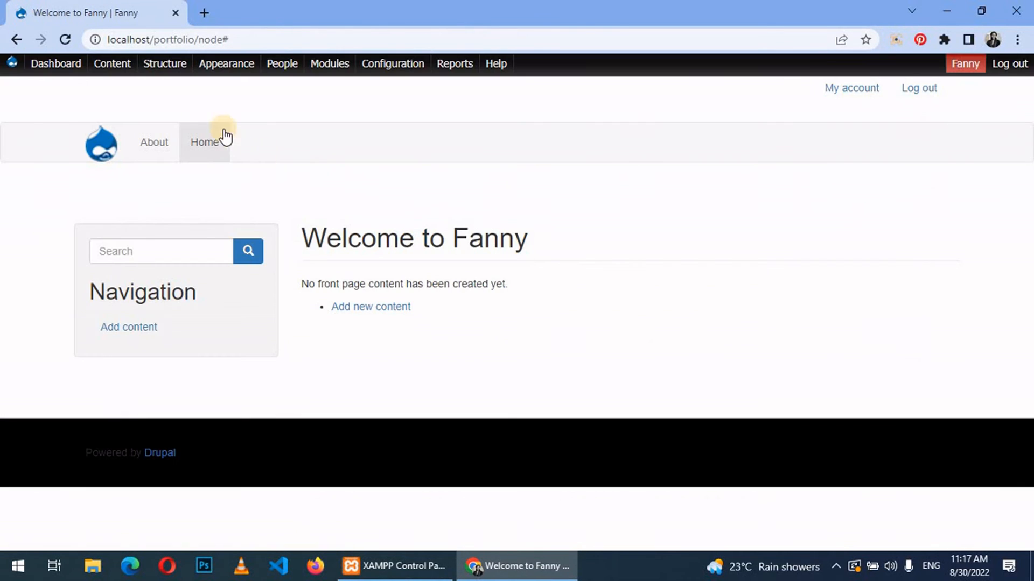
Start a new Projects item titled 'Logo Design' with an empty body.
click(111, 63)
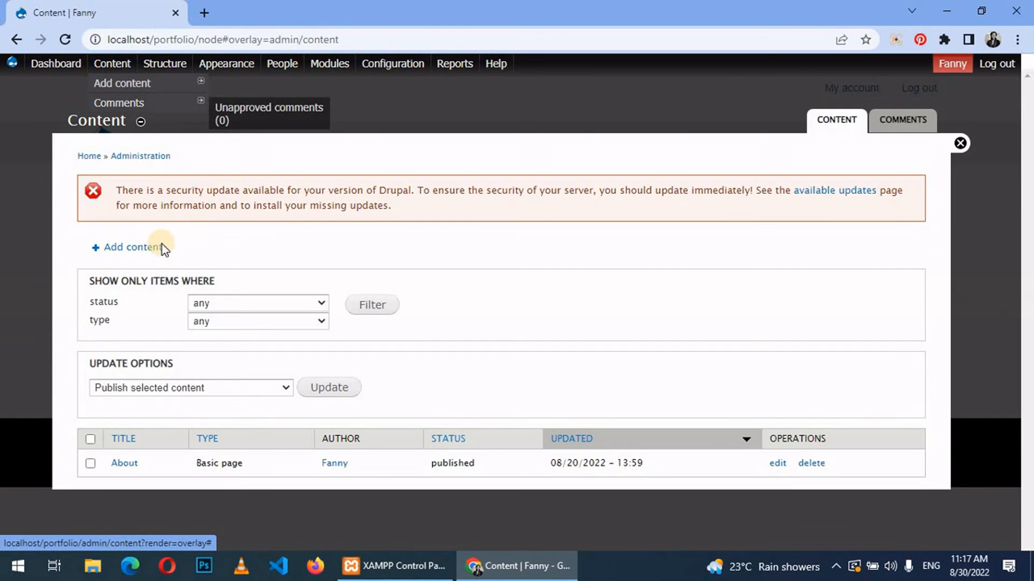
click(129, 247)
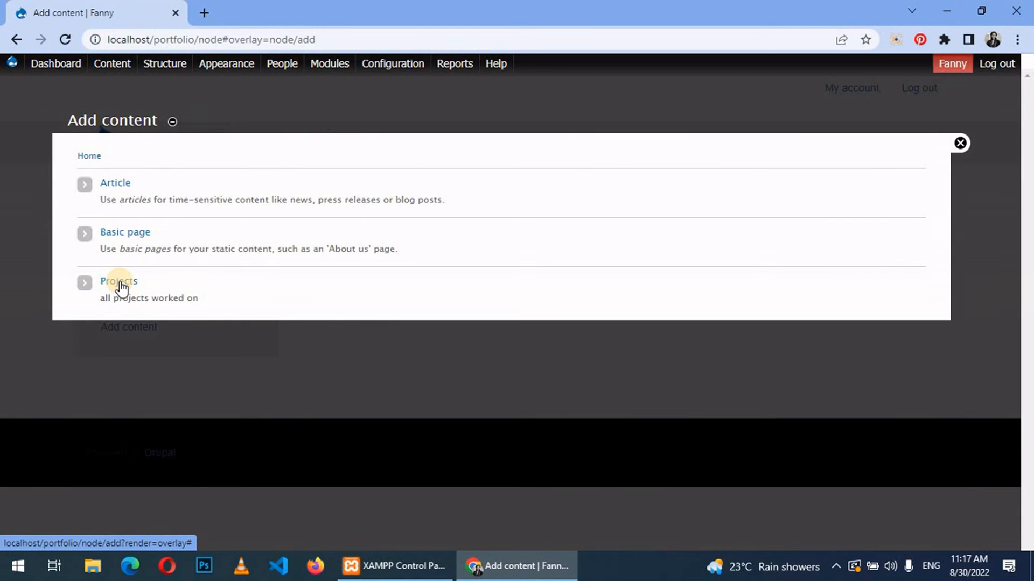
click(118, 281)
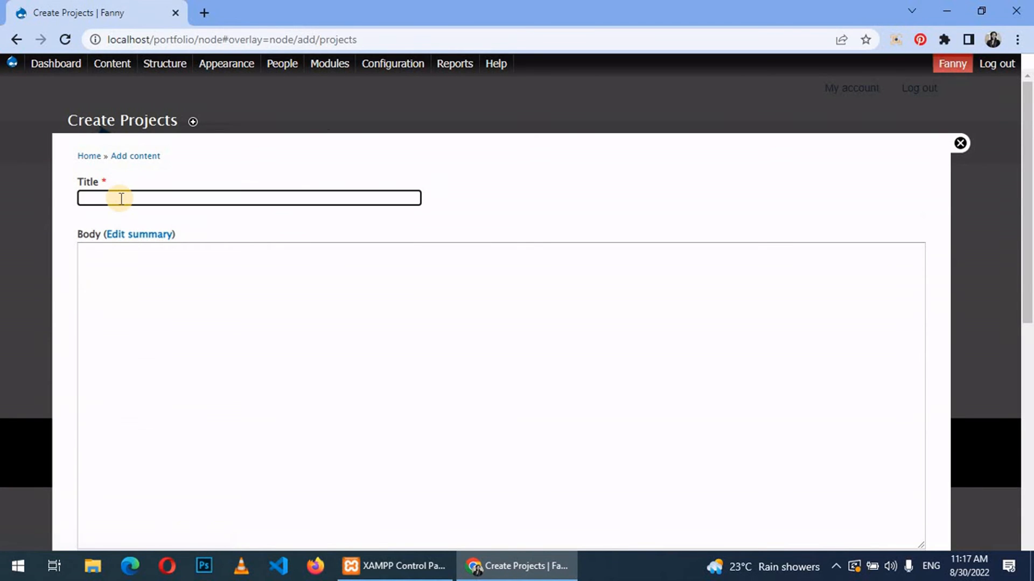
text(L)
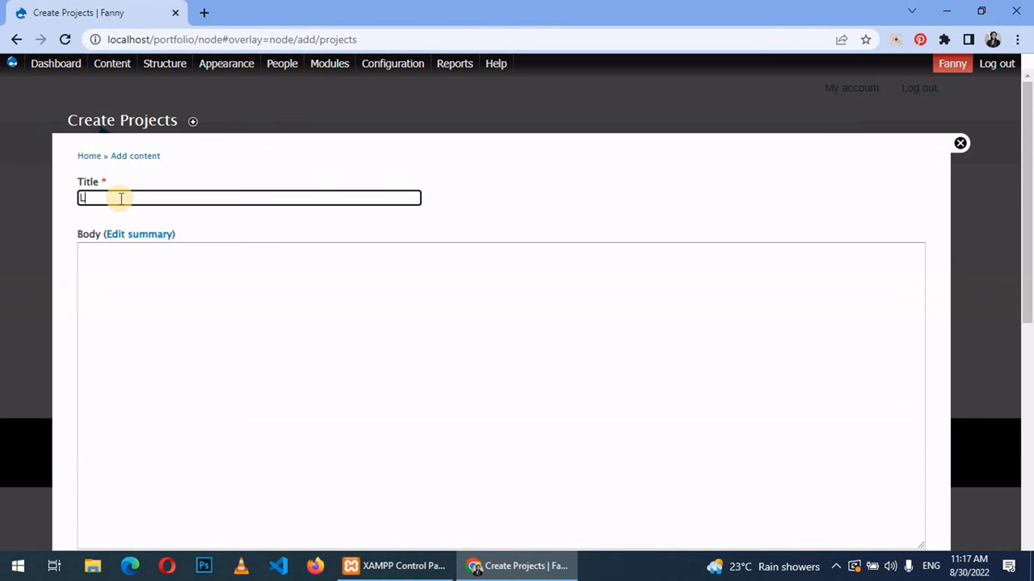
text(ogo Design)
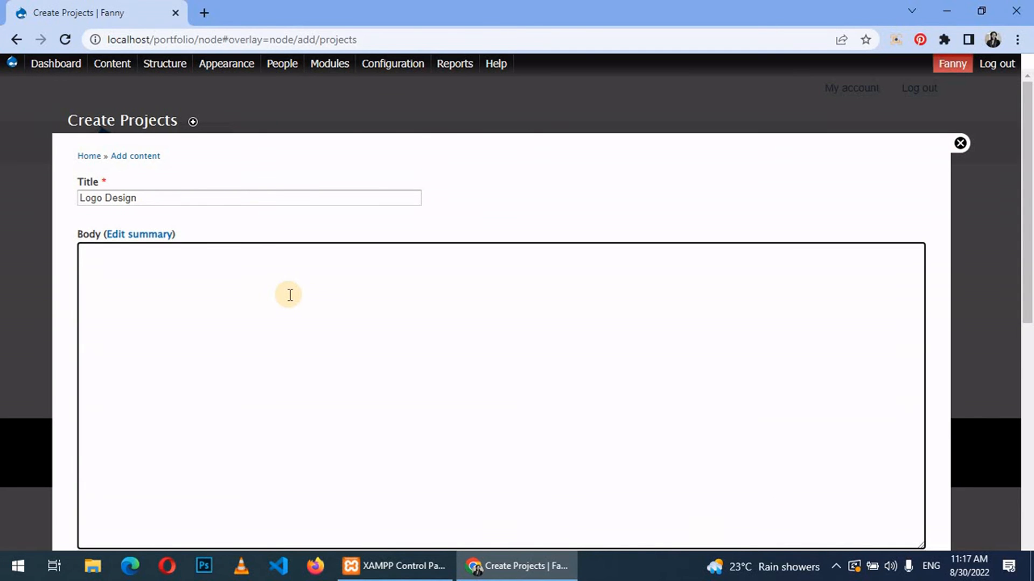
click(204, 13)
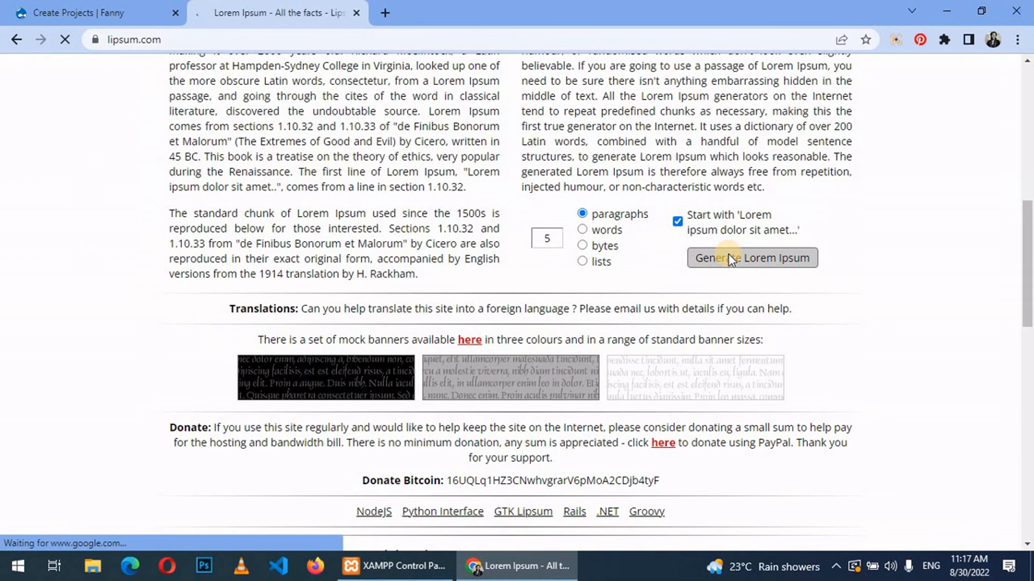
Generate Lorem Ipsum paragraphs on lipsum.com and return to the Drupal form.
click(752, 258)
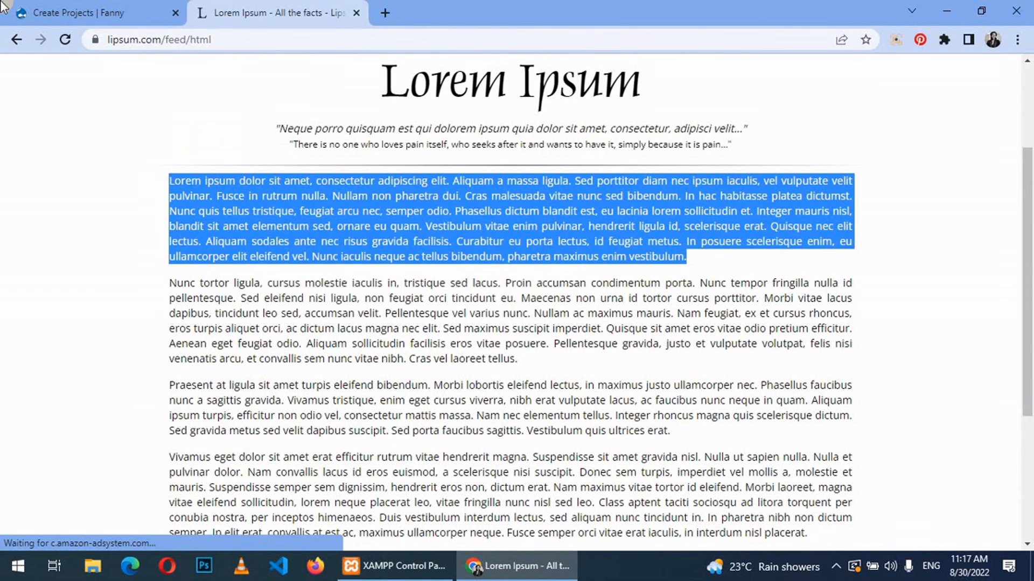
click(92, 12)
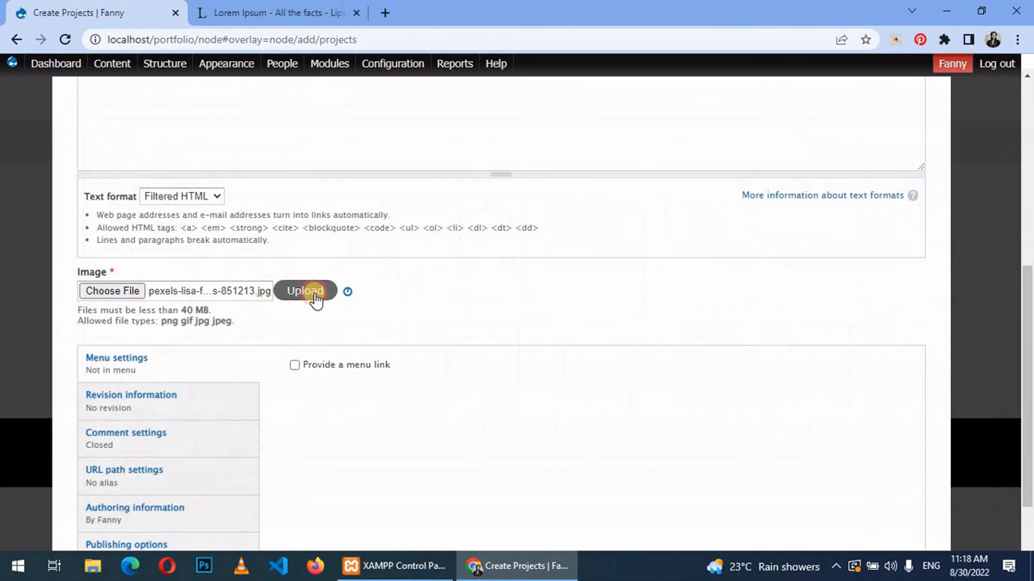
Upload the hand-writing photo to Image and save the Logo Design project.
click(305, 290)
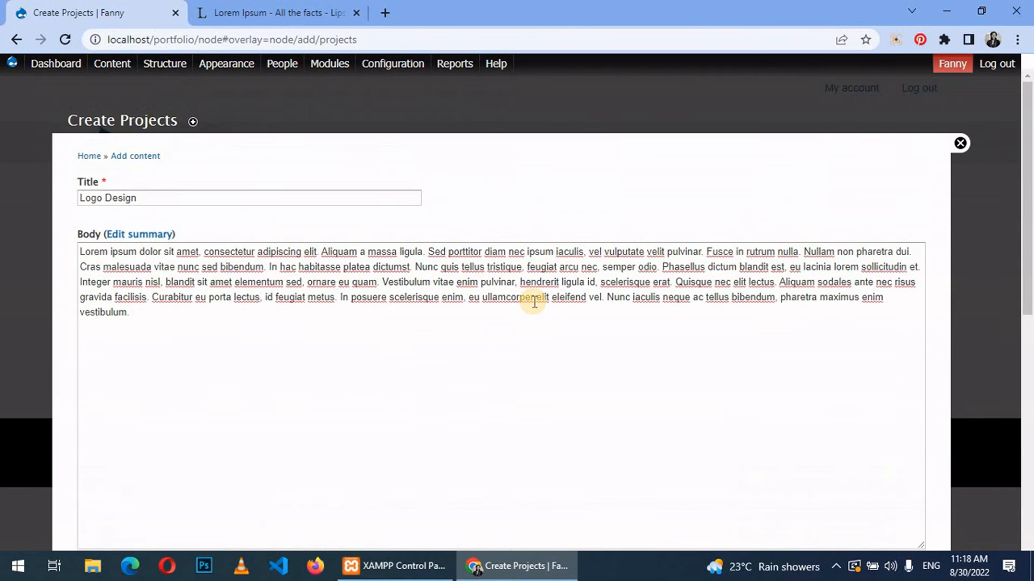
scroll(down, 3)
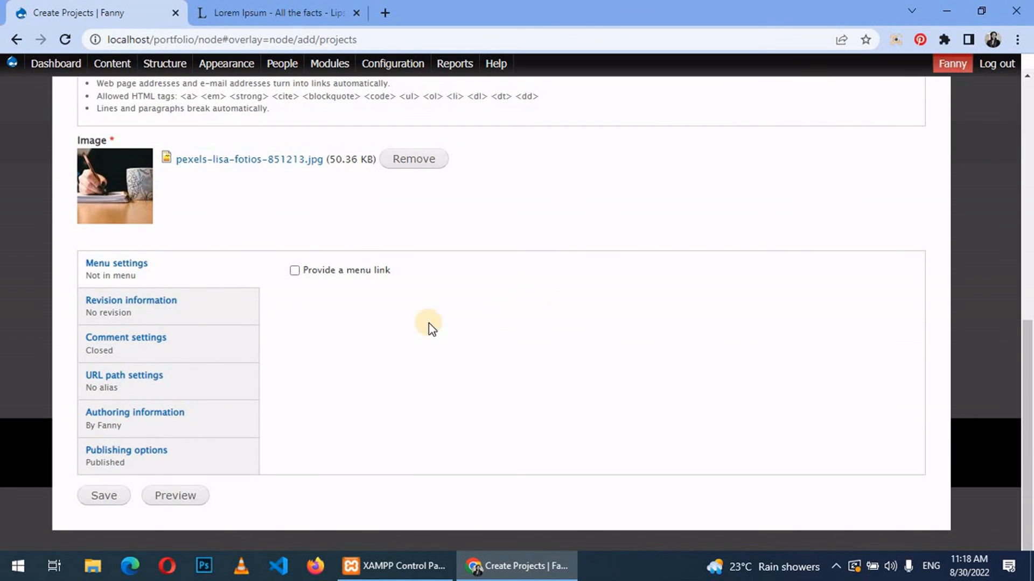
click(103, 495)
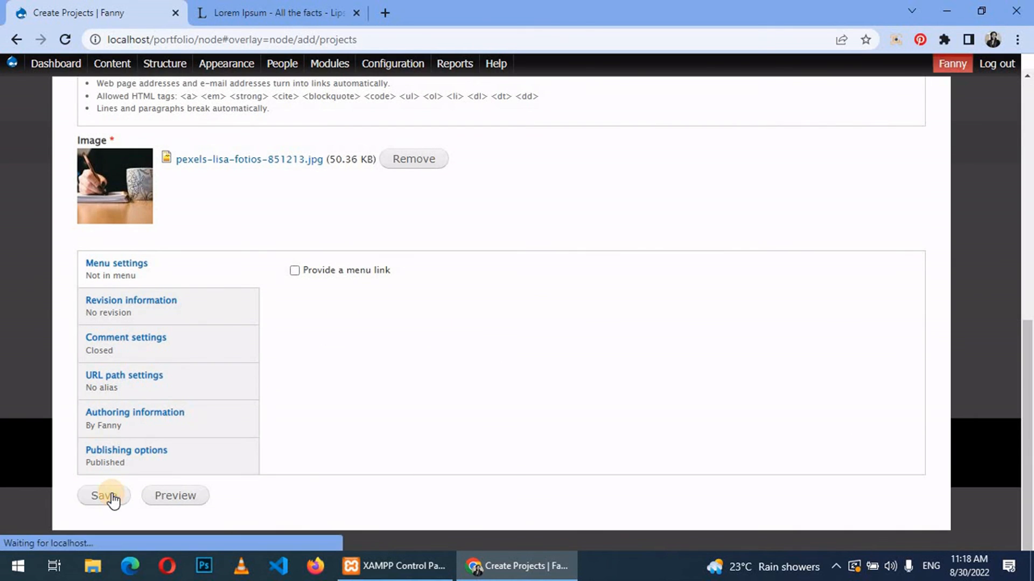
click(104, 495)
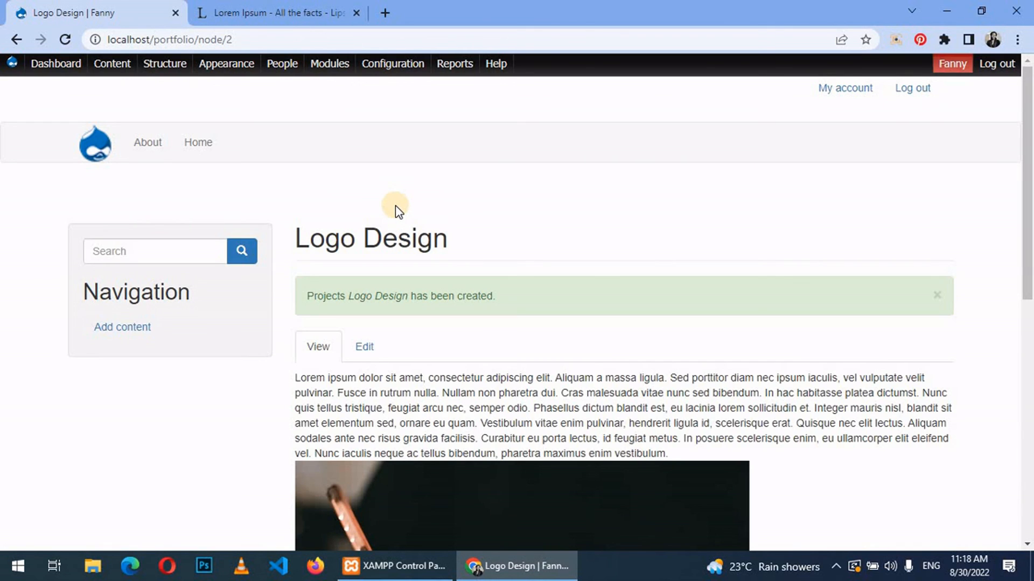
mouse_move(421, 205)
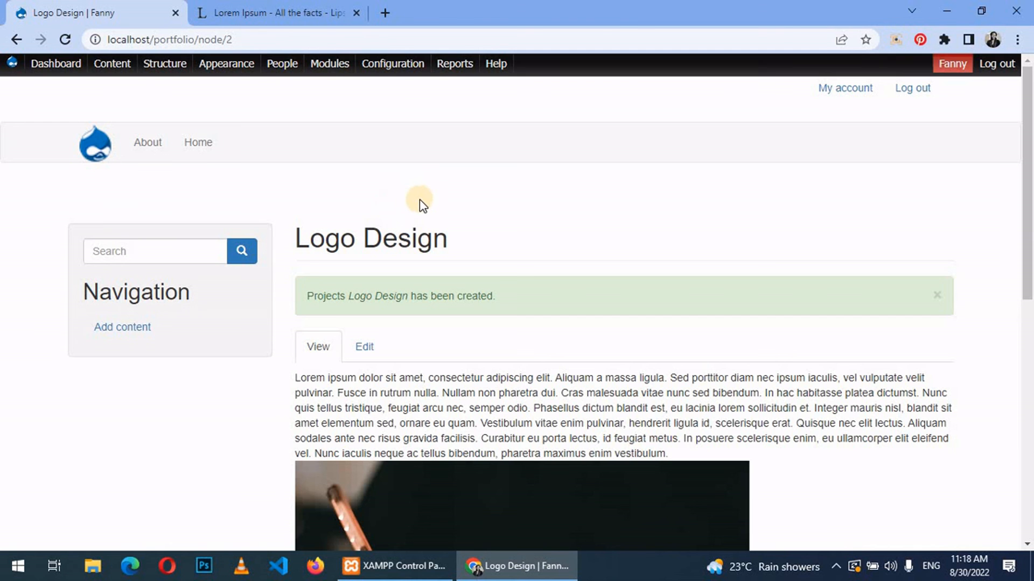
scroll(down, 3)
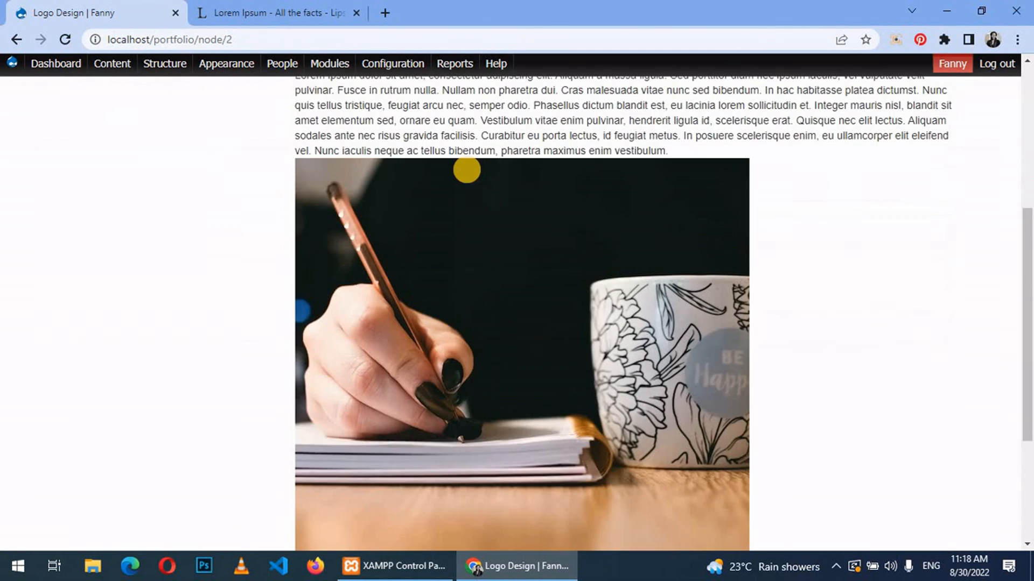
scroll(down, 3)
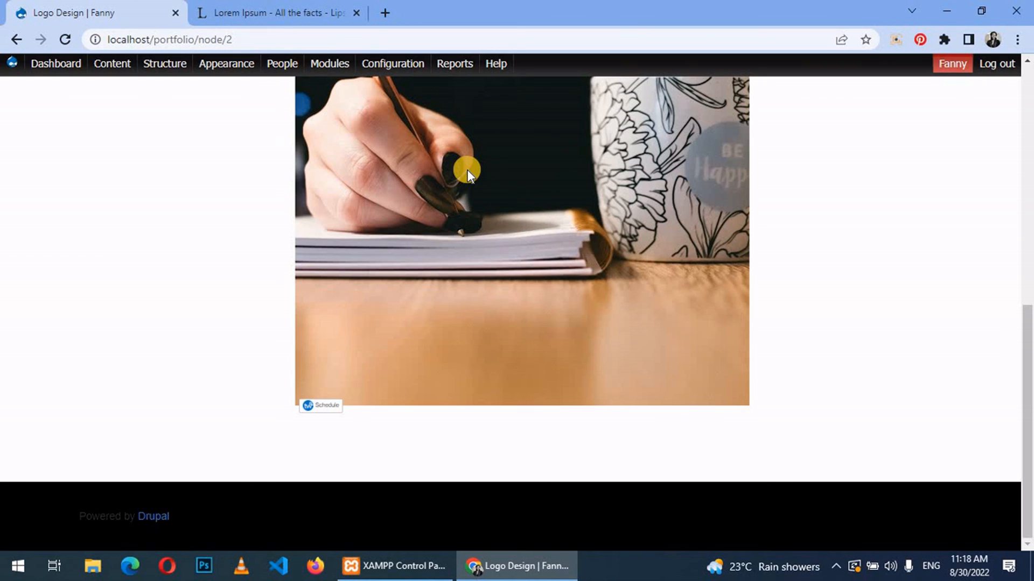